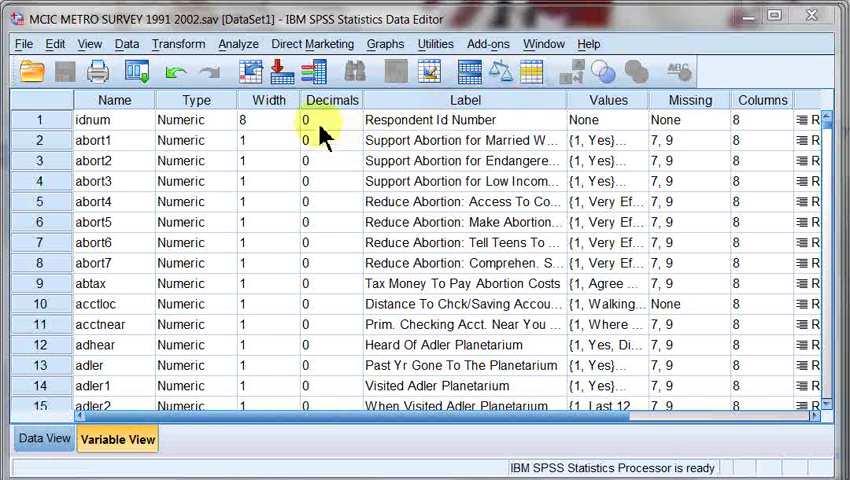
mouse_move(308, 108)
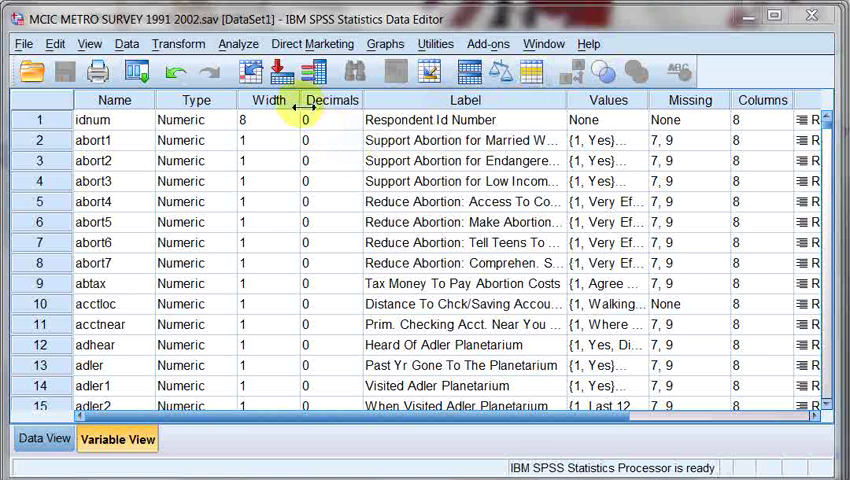
mouse_move(264, 30)
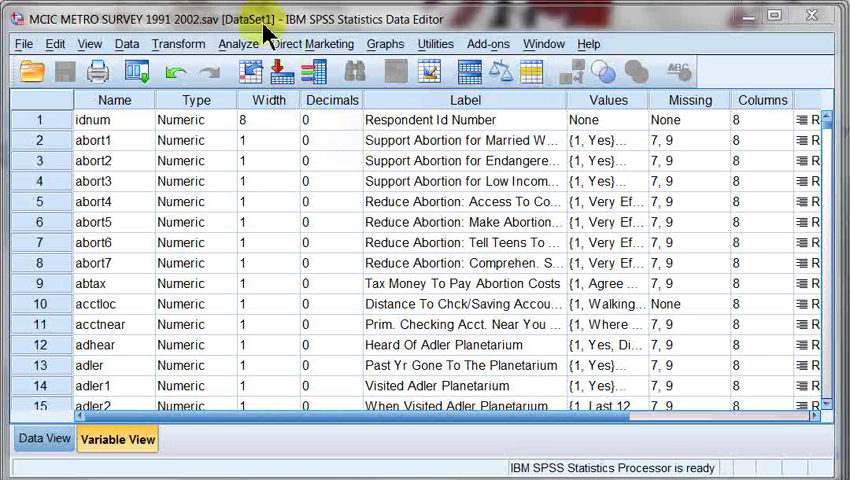
Open the Analyze menu's Descriptive Statistics submenu from the Data Editor
left_click(182, 140)
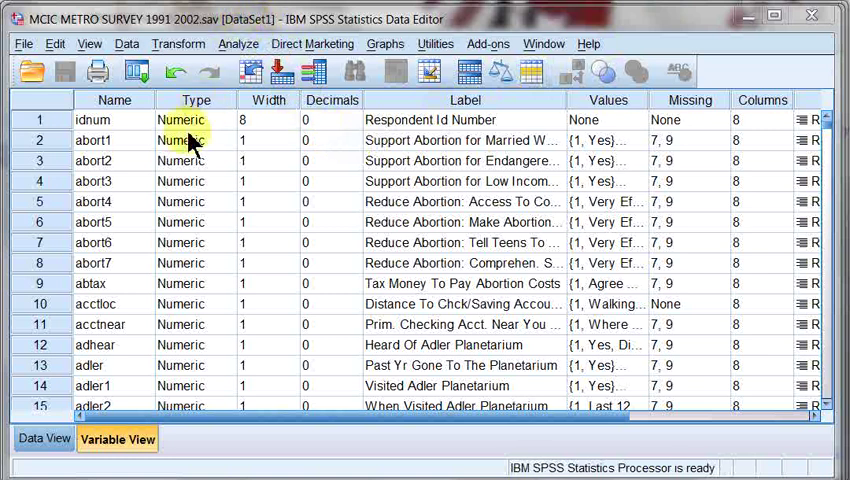
mouse_move(248, 54)
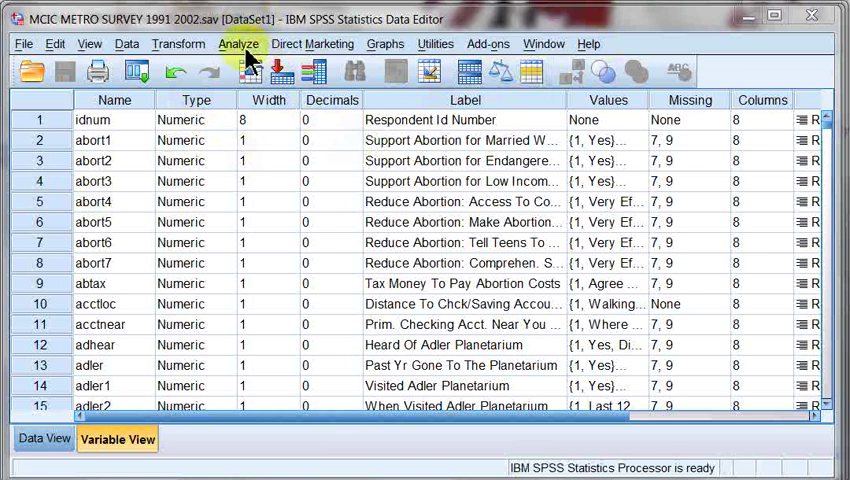
left_click(238, 44)
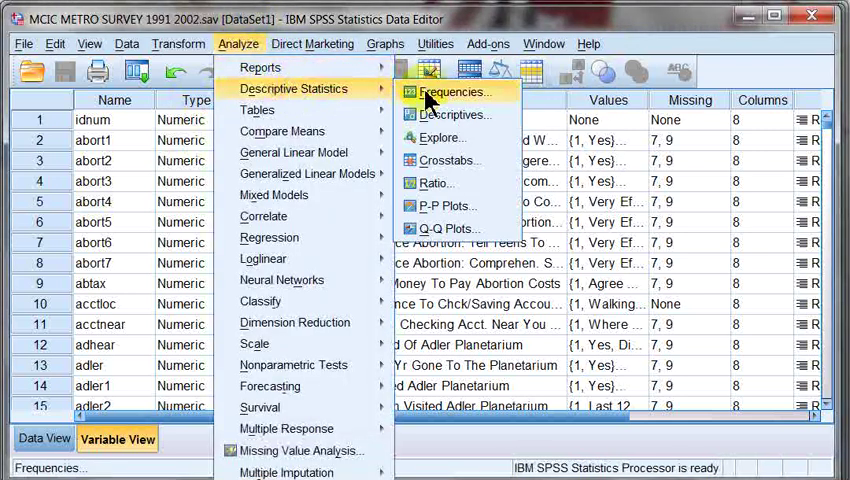
Start Frequencies and switch its source list to Display Variable Names instead of labels
left_click(456, 92)
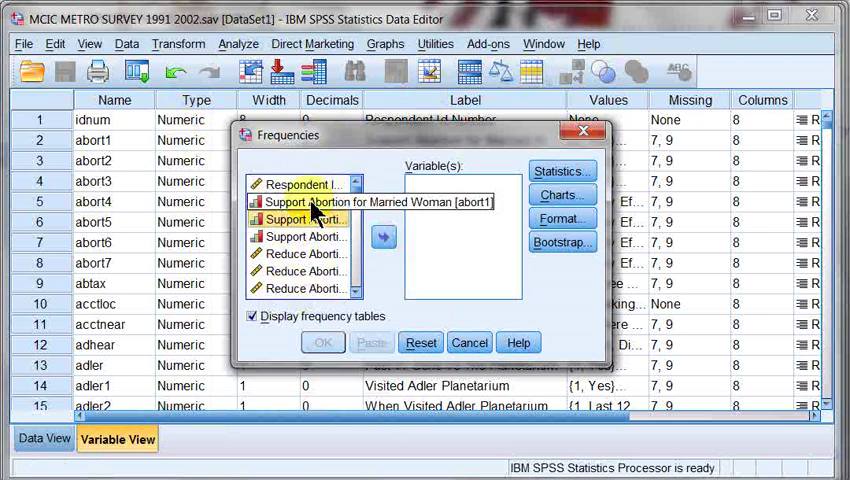
left_click(310, 220)
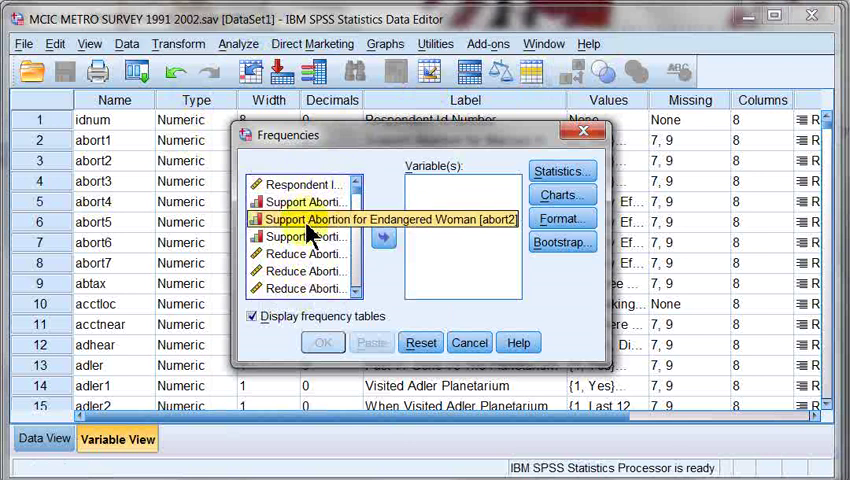
left_click(54, 44)
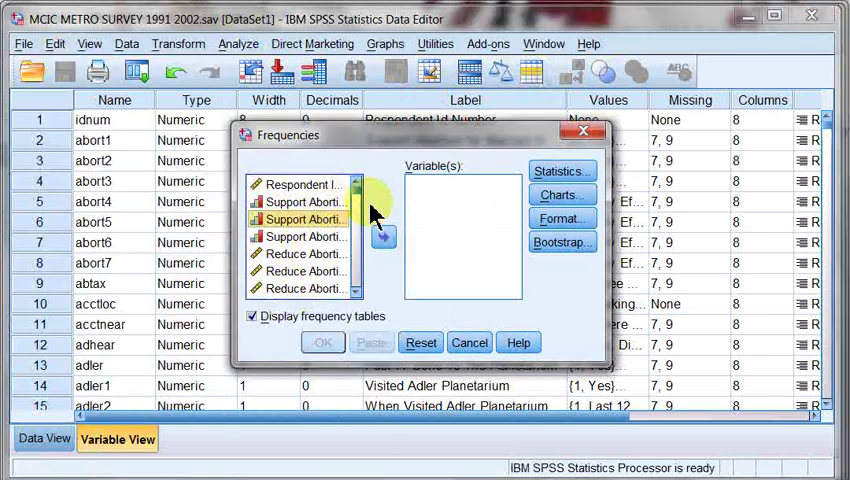
right_click(304, 220)
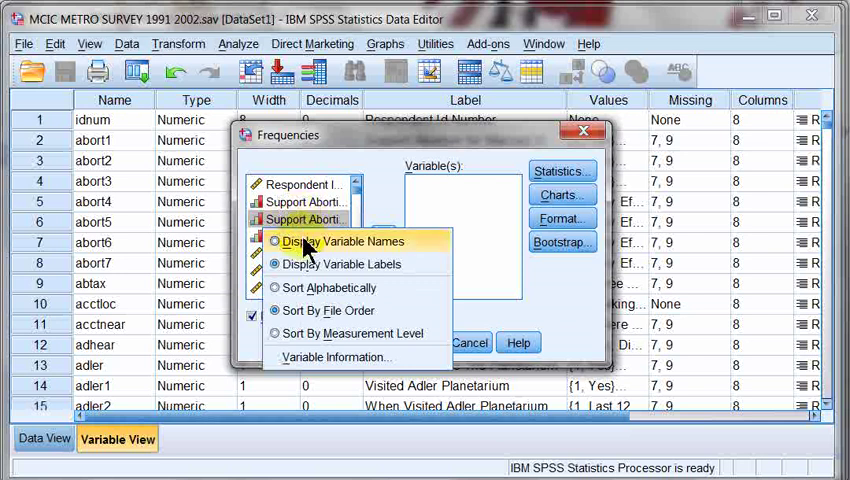
left_click(344, 240)
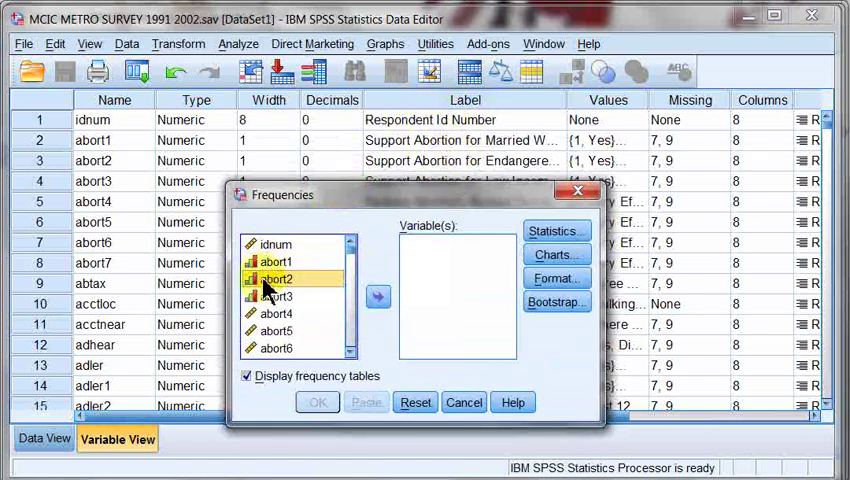
mouse_move(120, 100)
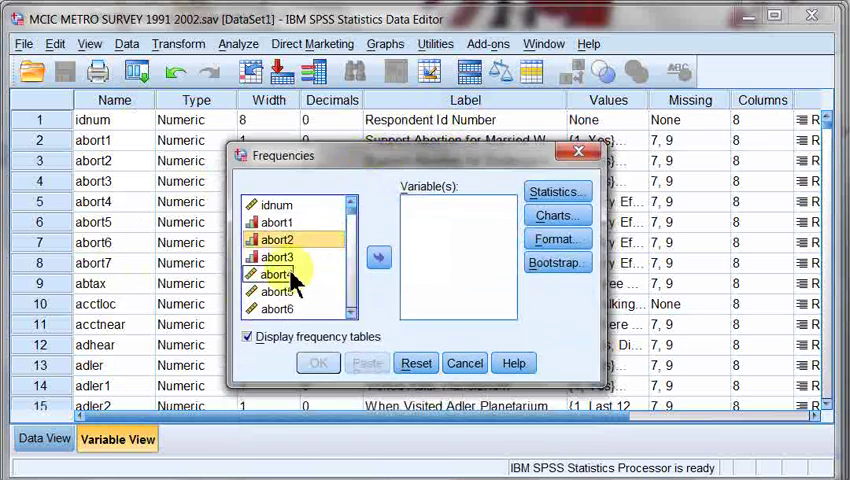
right_click(290, 280)
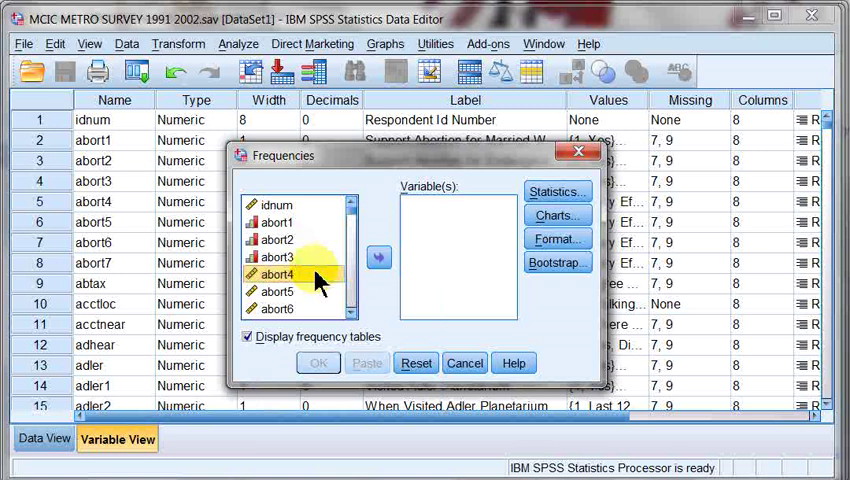
Move region and age01 from the source list into the Variable(s) box
scroll("down", 3)
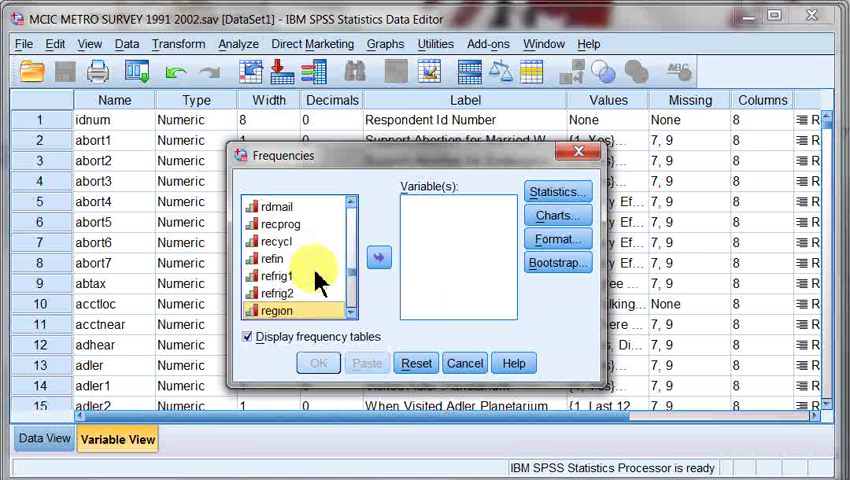
mouse_move(350, 320)
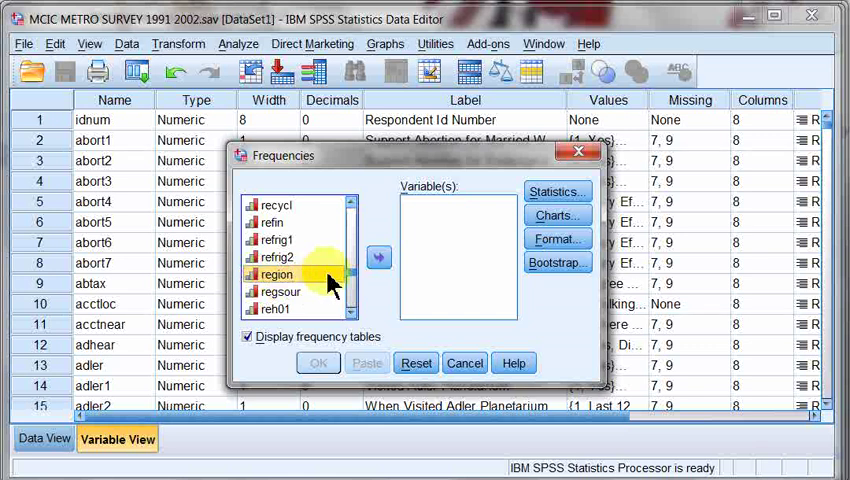
mouse_move(356, 284)
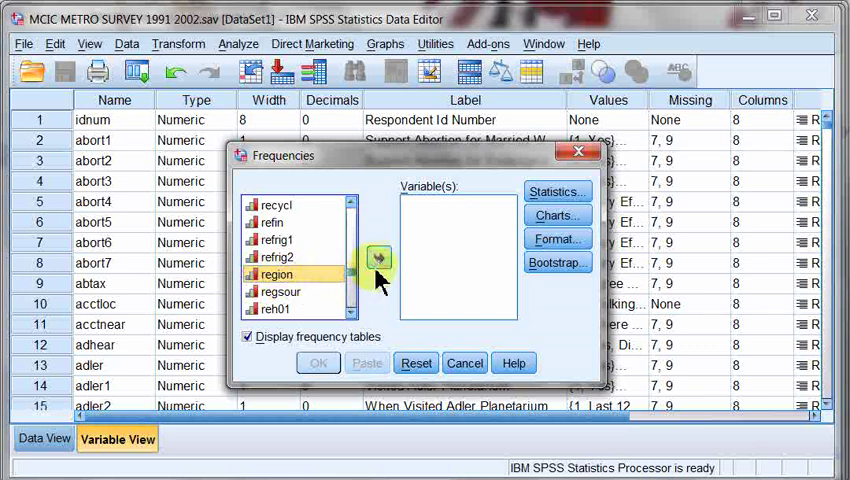
mouse_move(304, 284)
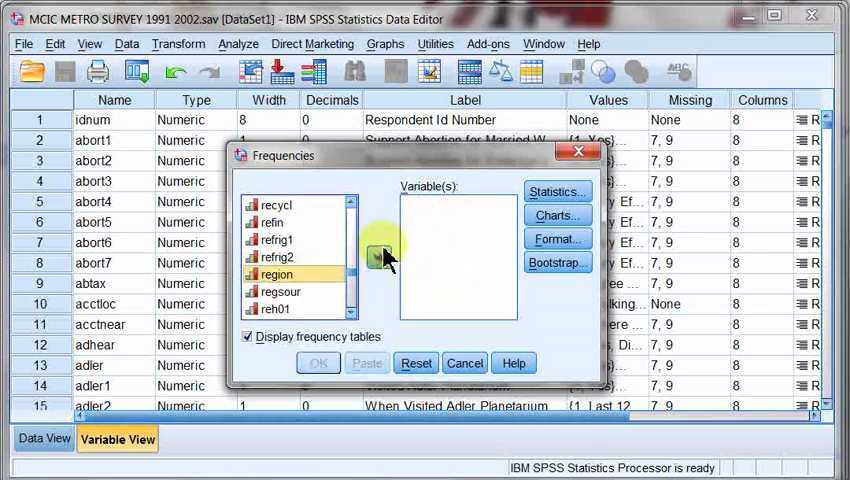
left_click(378, 256)
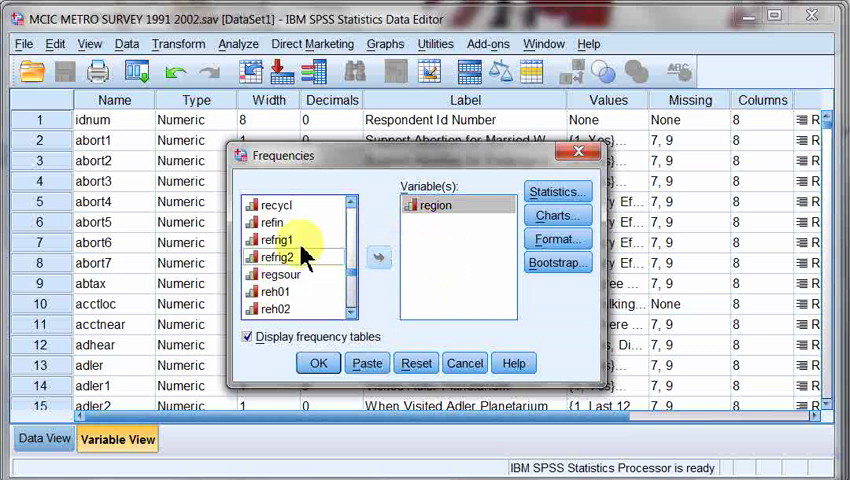
left_click(280, 240)
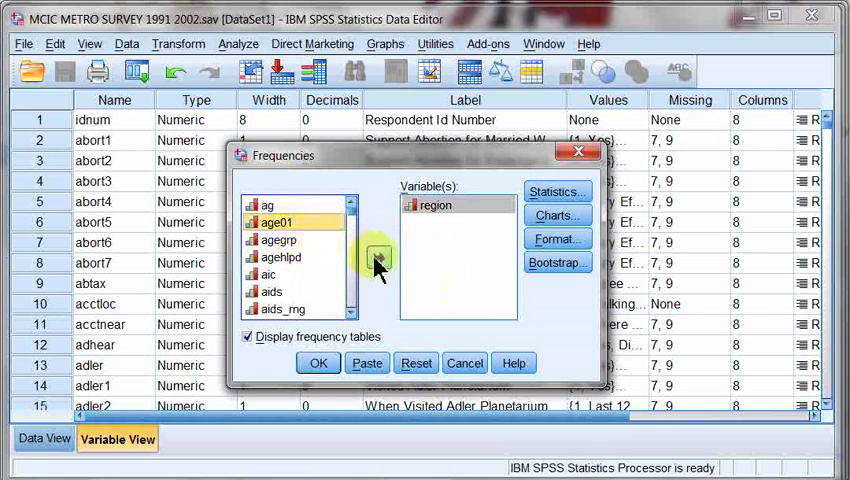
left_click(378, 258)
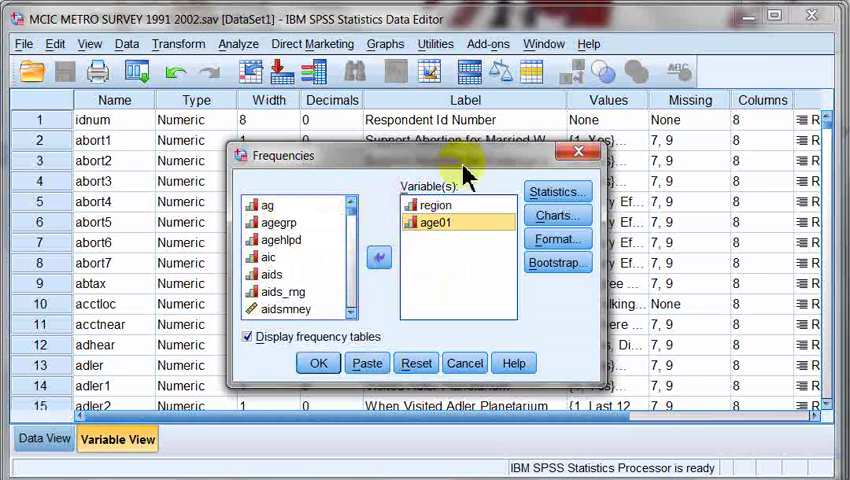
mouse_move(530, 268)
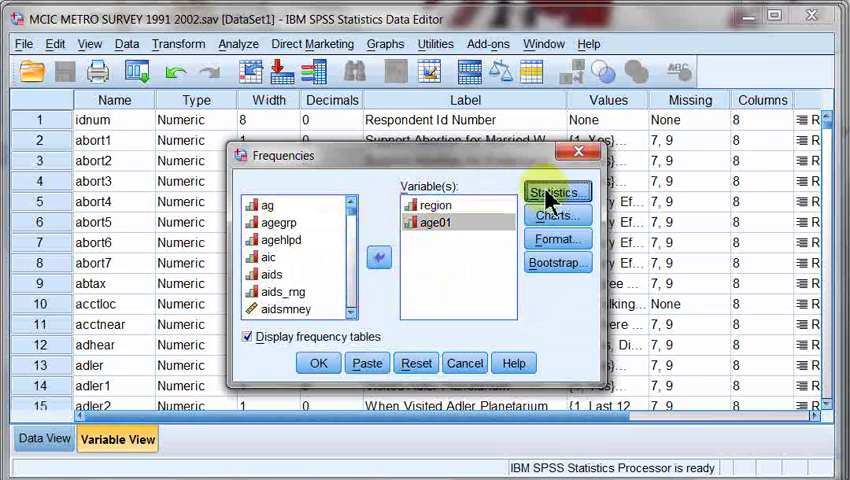
In Statistics, check Mean, Median, Mode, Std. deviation, Minimum and Maximum and continue
left_click(556, 192)
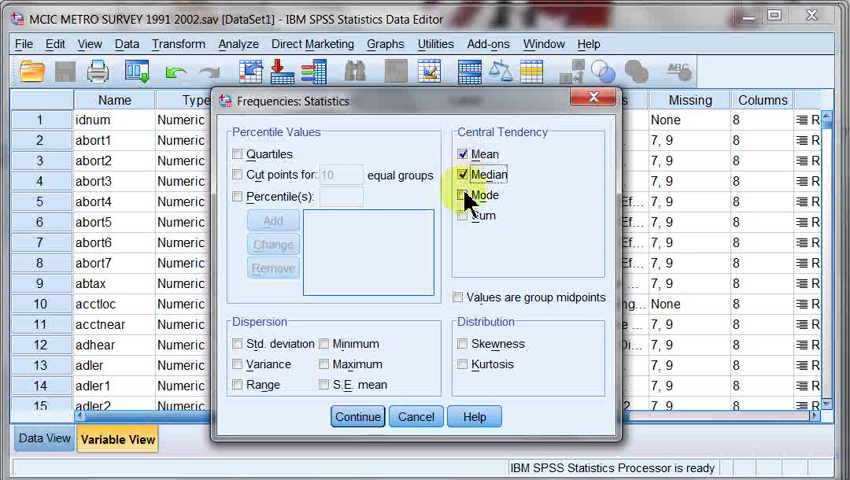
left_click(462, 196)
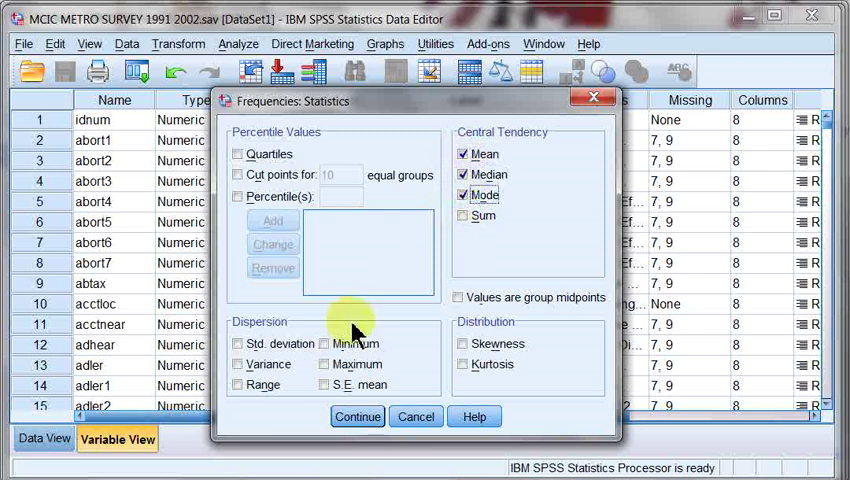
left_click(238, 344)
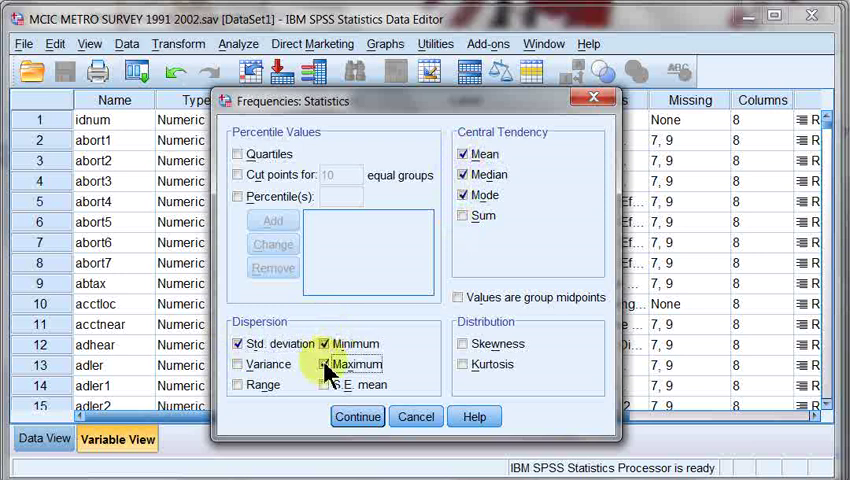
left_click(324, 364)
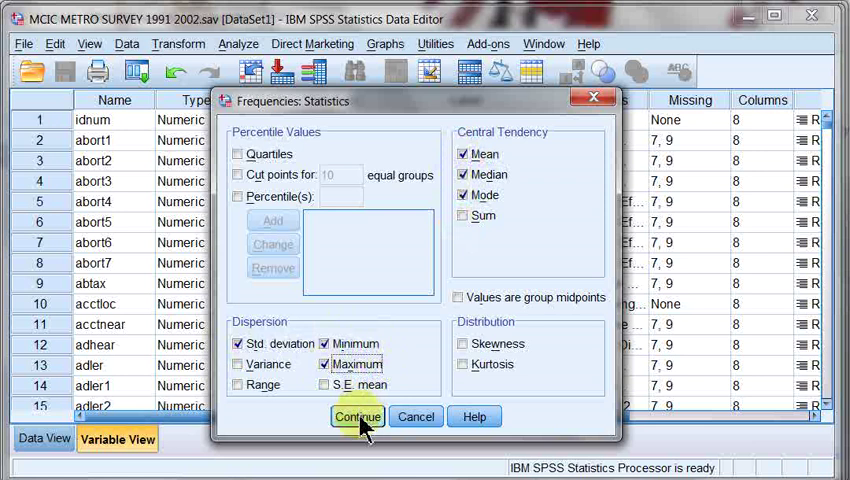
left_click(356, 416)
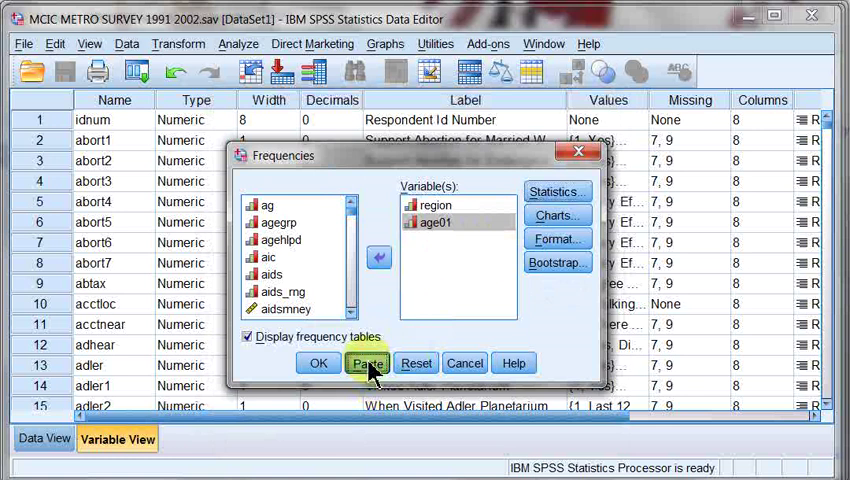
Paste the FREQUENCIES command for region and age01 into a syntax window
left_click(368, 364)
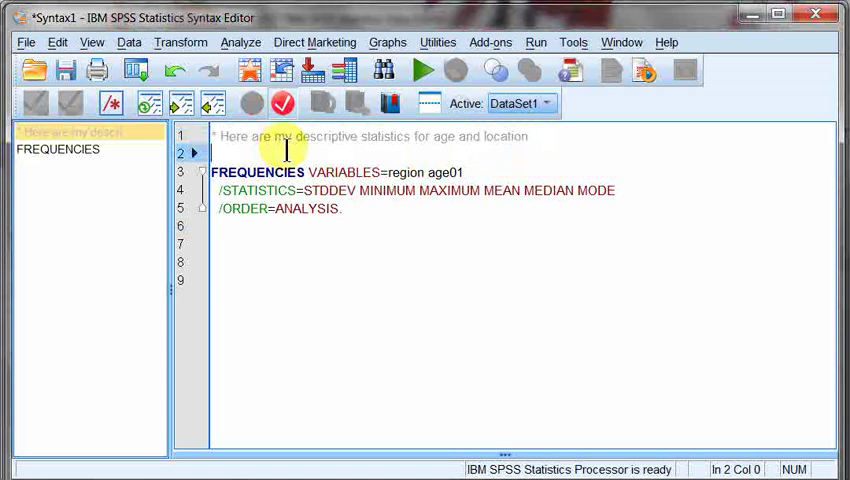
mouse_move(372, 224)
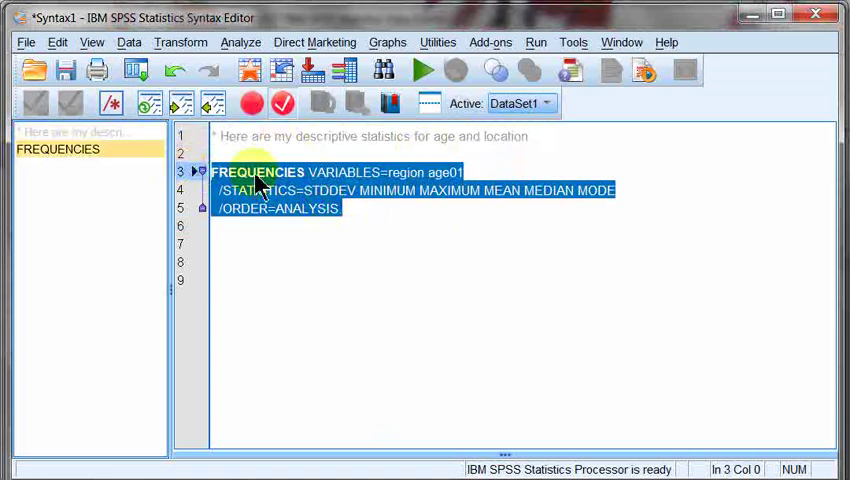
mouse_move(420, 72)
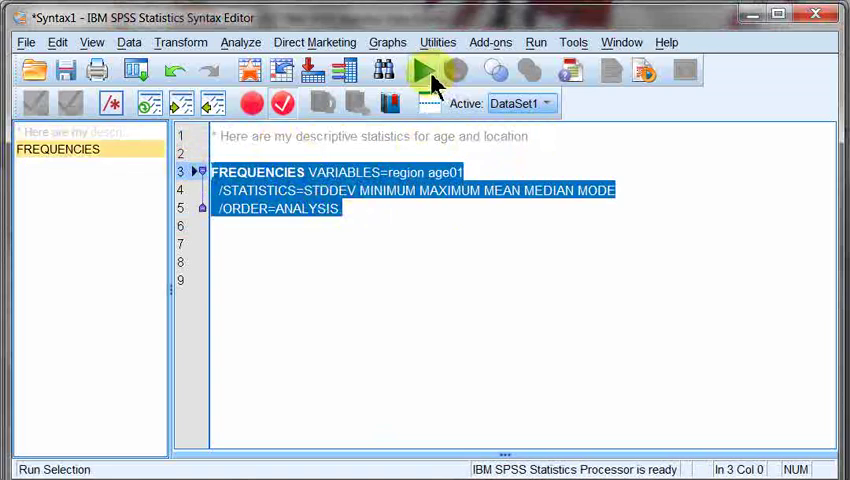
Run the FREQUENCIES syntax to produce the Statistics table for region and age01
left_click(416, 70)
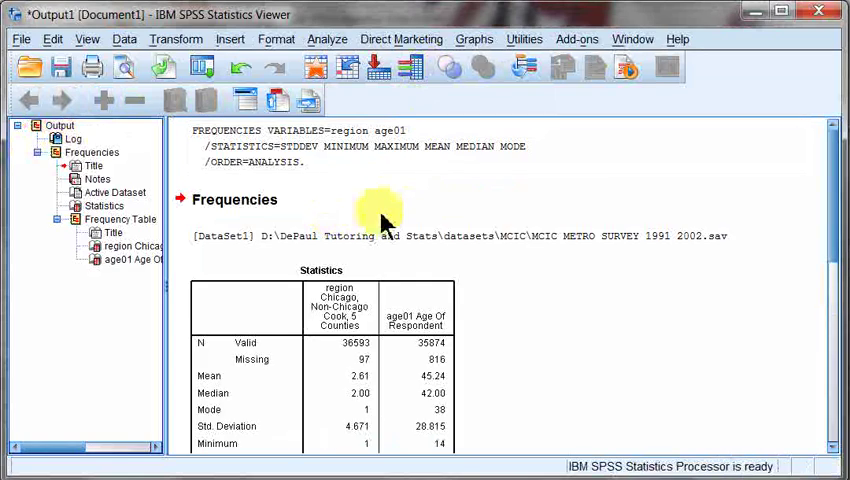
mouse_move(570, 184)
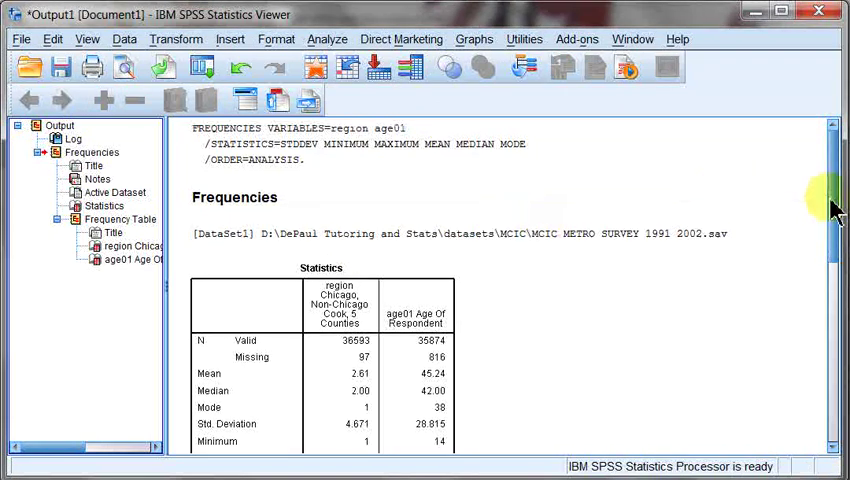
scroll("down", 3)
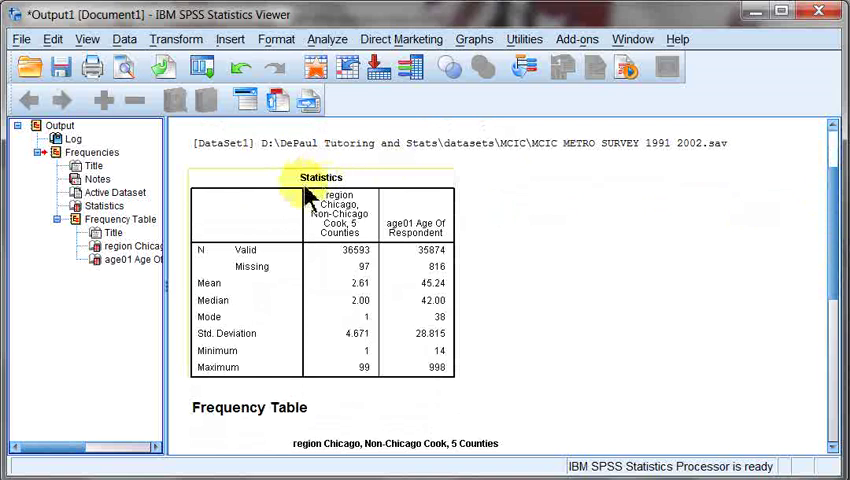
mouse_move(434, 184)
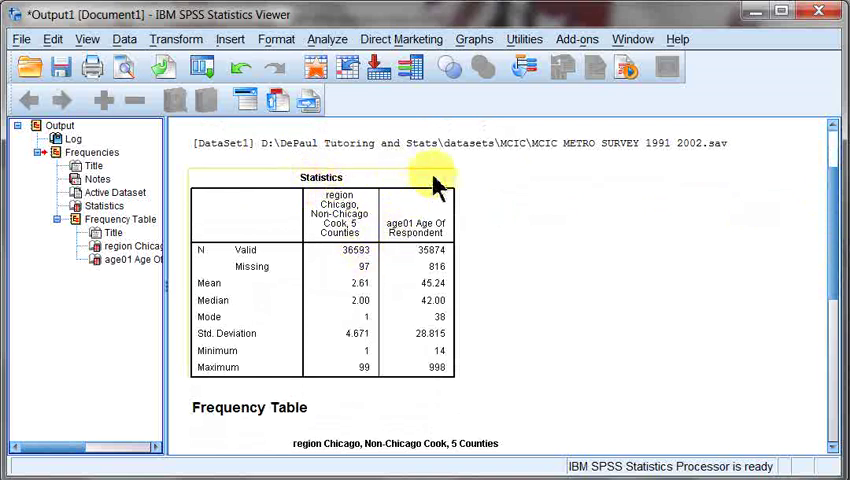
mouse_move(490, 210)
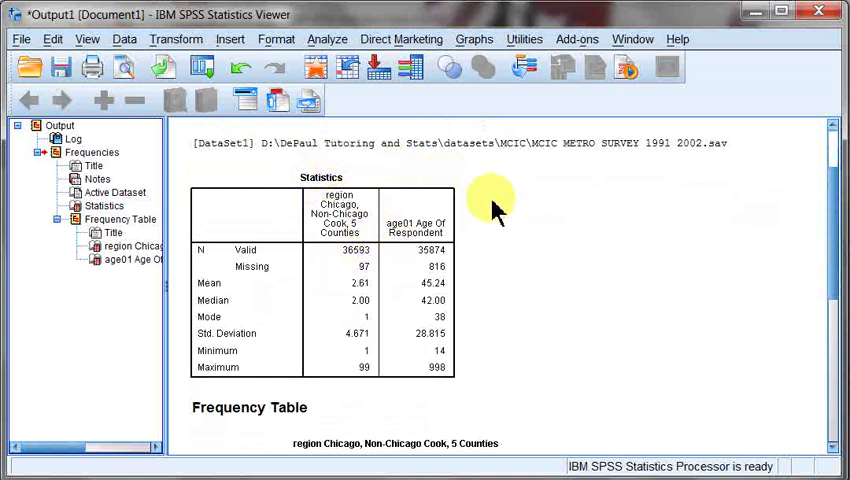
left_click(338, 212)
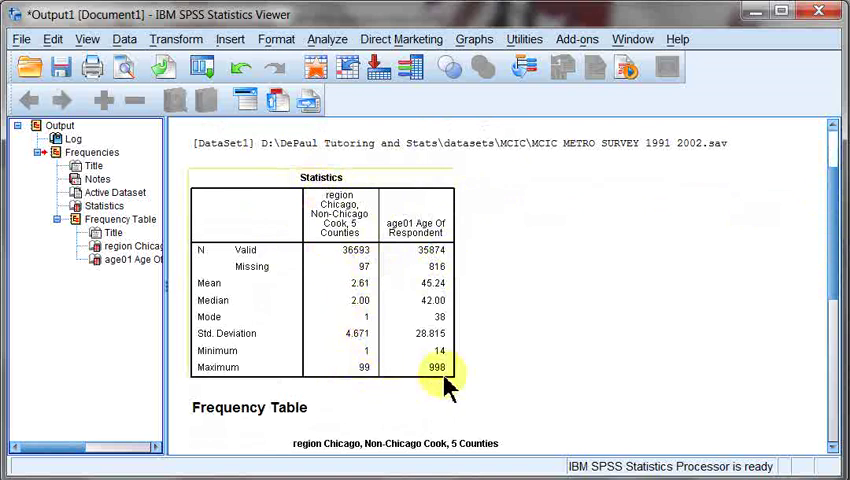
mouse_move(470, 420)
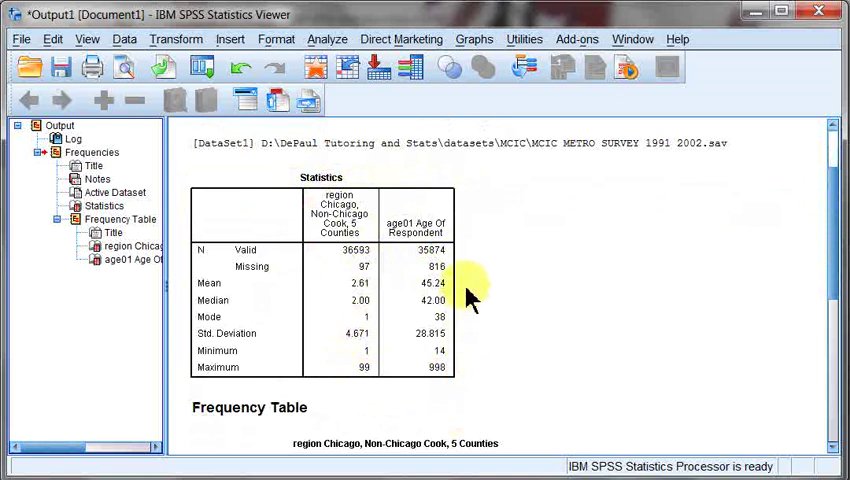
mouse_move(476, 216)
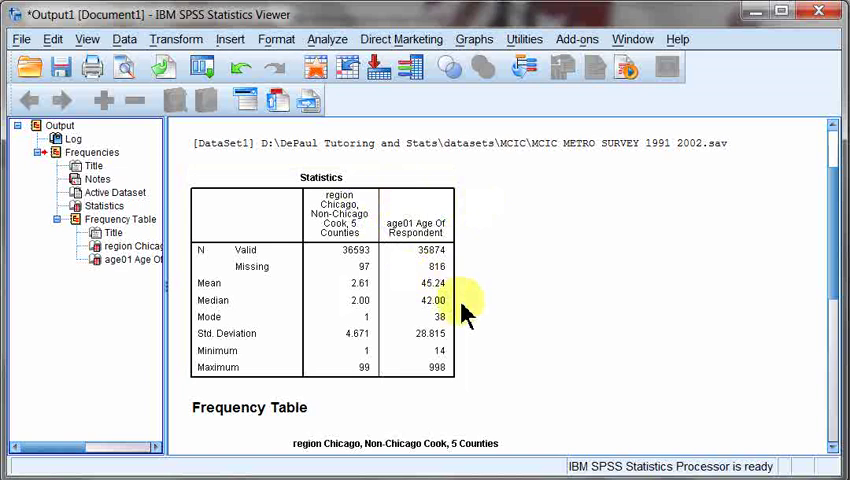
mouse_move(364, 288)
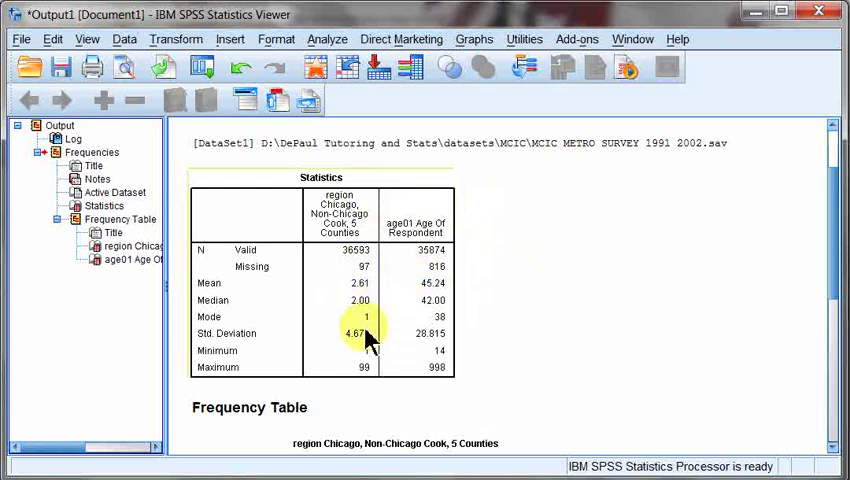
mouse_move(380, 314)
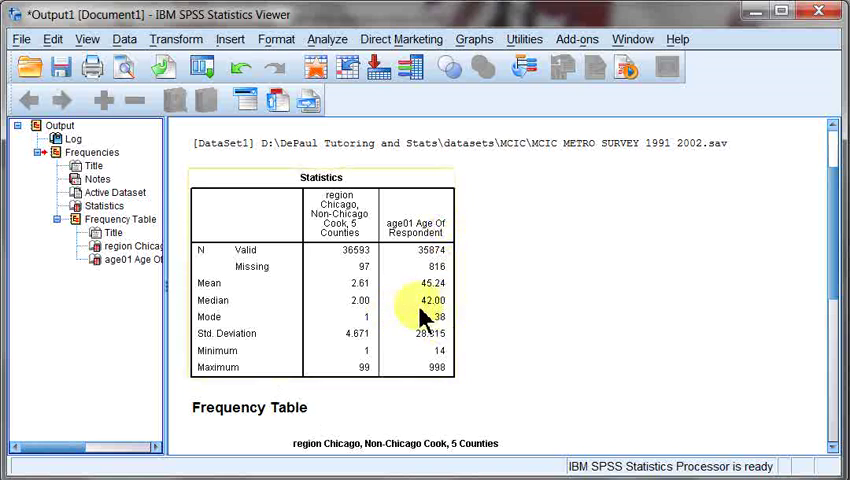
mouse_move(412, 316)
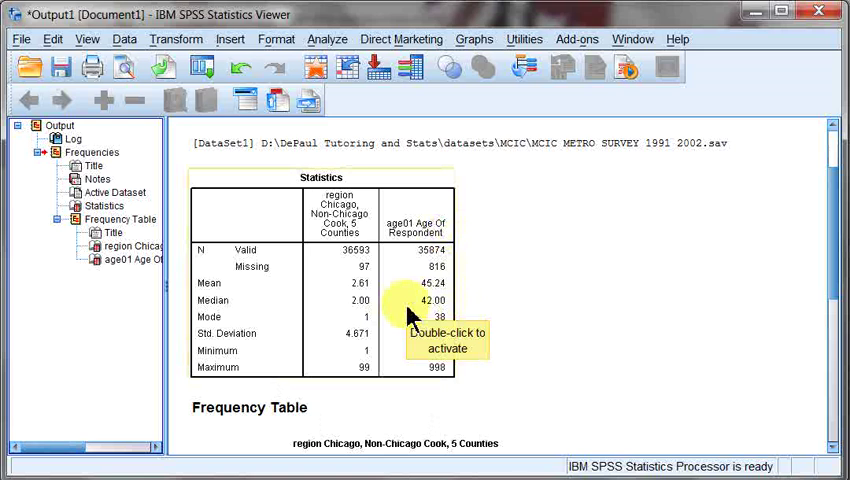
mouse_move(428, 312)
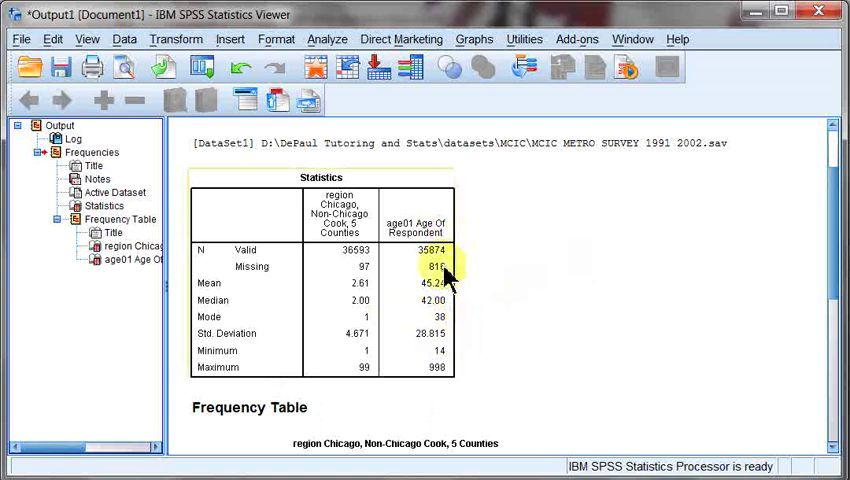
mouse_move(466, 330)
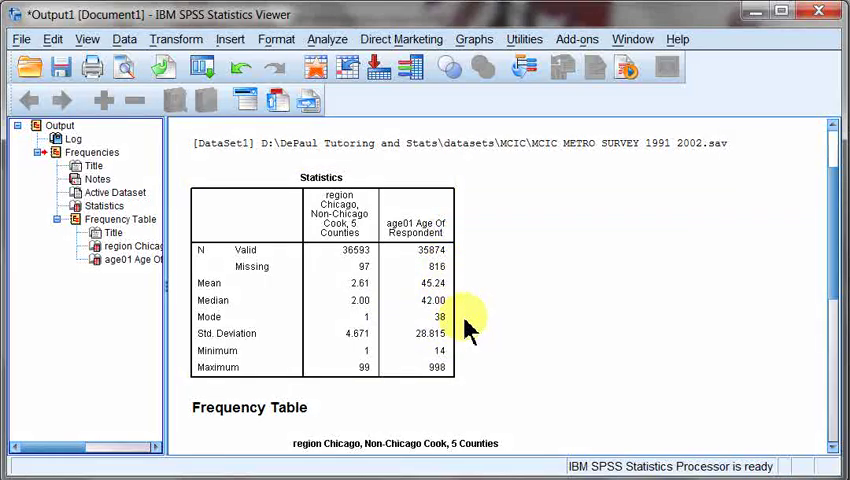
mouse_move(490, 300)
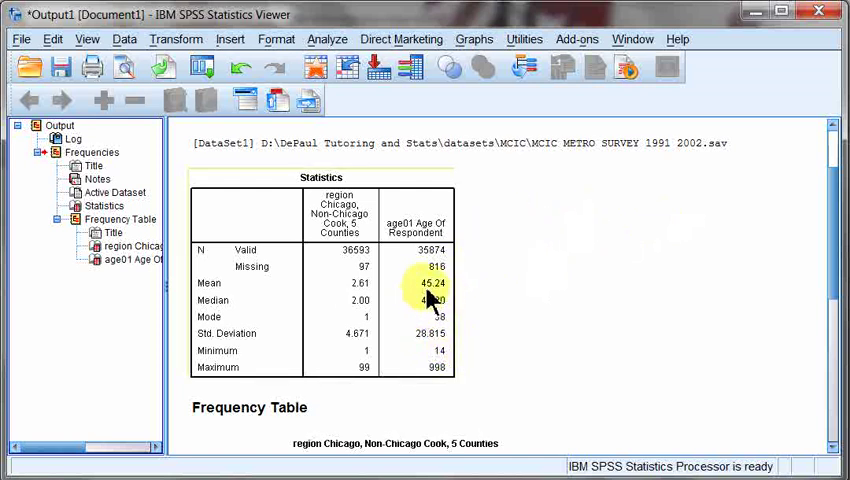
mouse_move(828, 218)
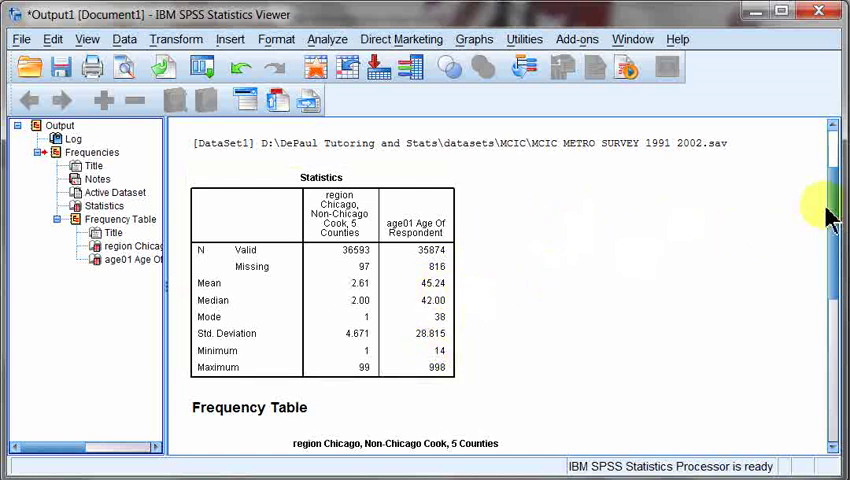
scroll("down", 3)
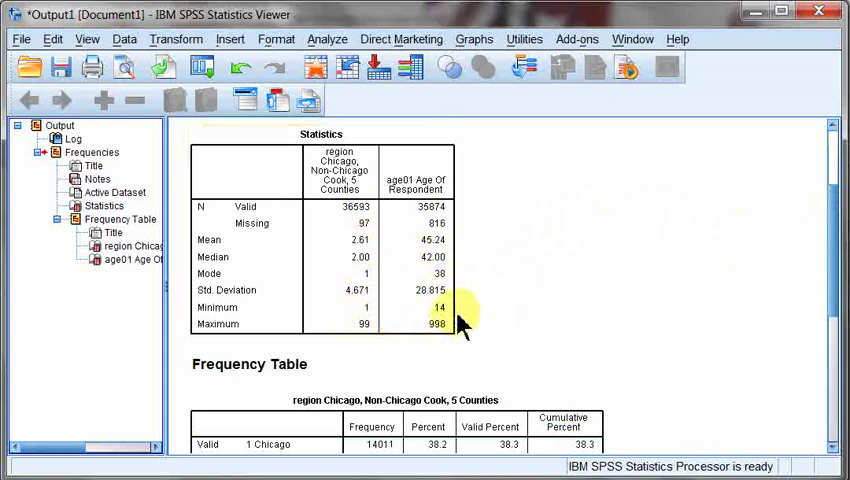
mouse_move(838, 220)
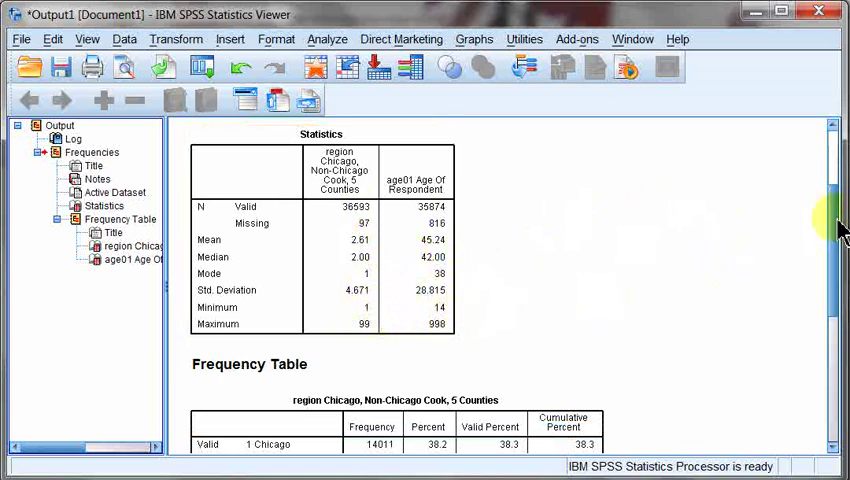
scroll("down", 3)
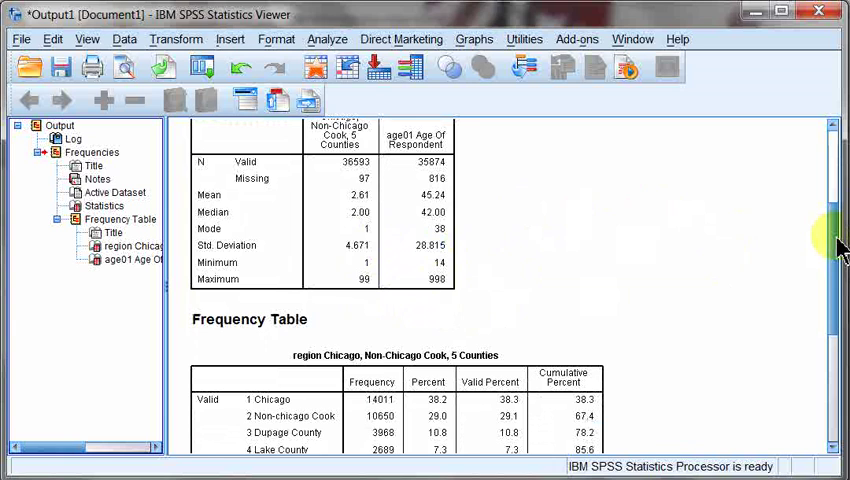
scroll("down", 3)
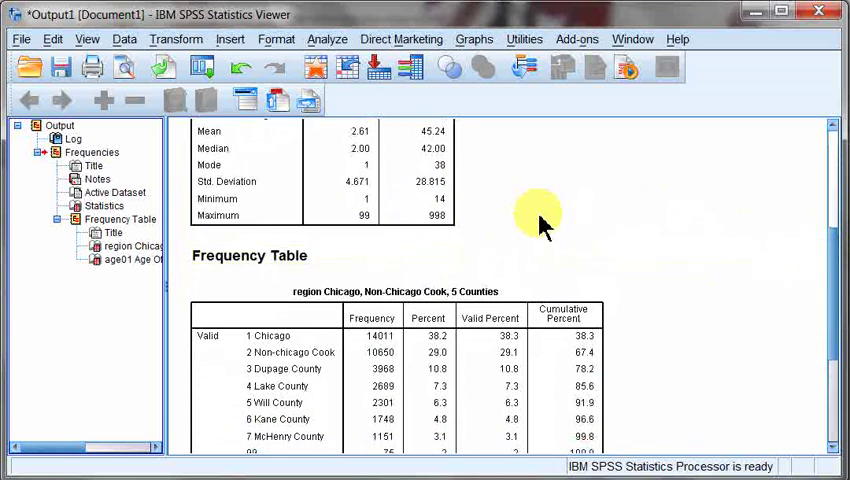
scroll("down", 3)
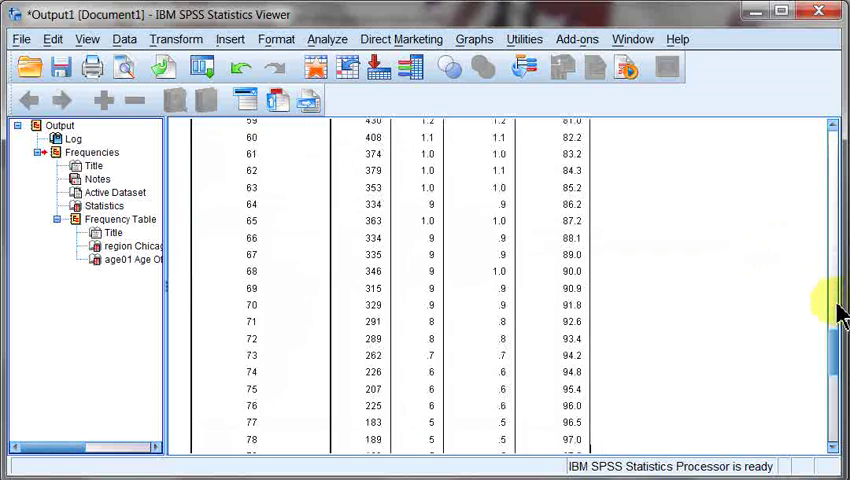
scroll("up", 3)
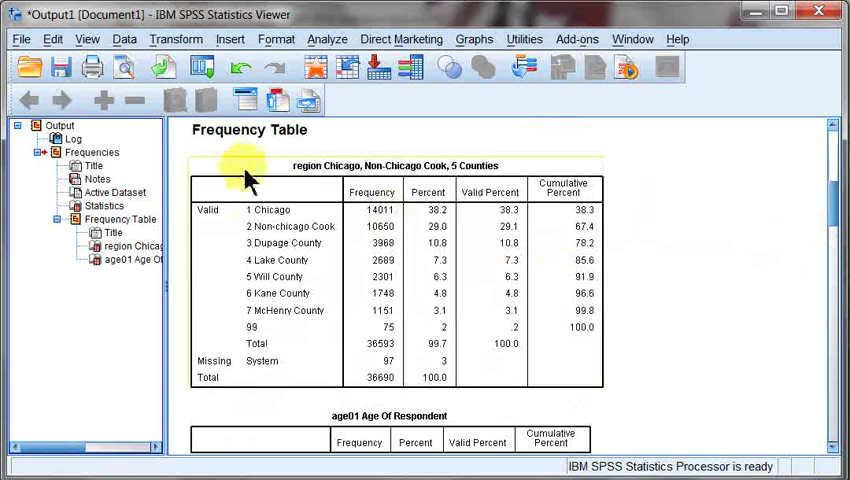
mouse_move(258, 276)
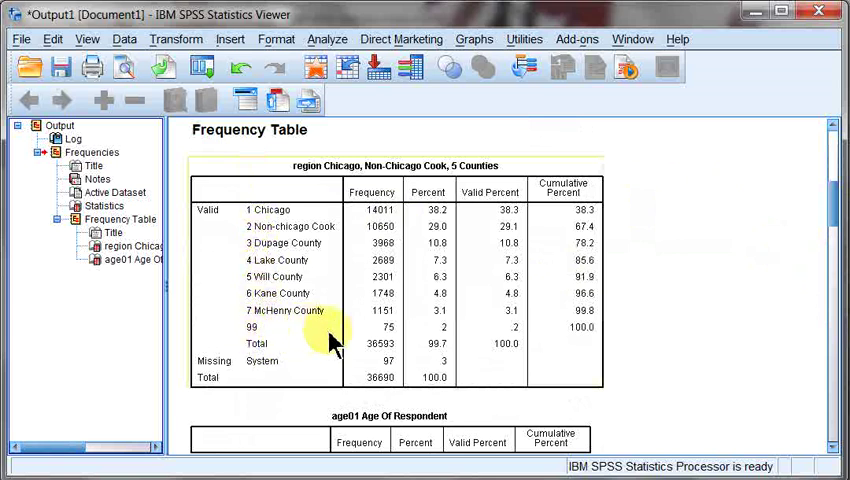
mouse_move(258, 336)
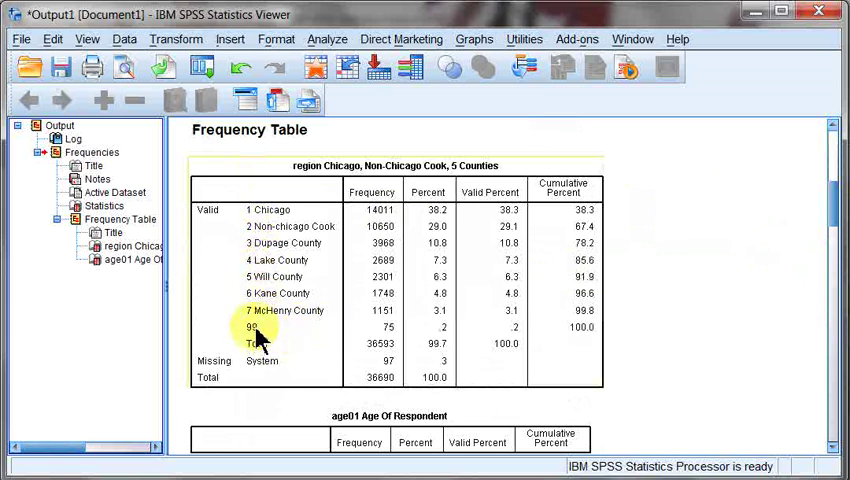
mouse_move(258, 212)
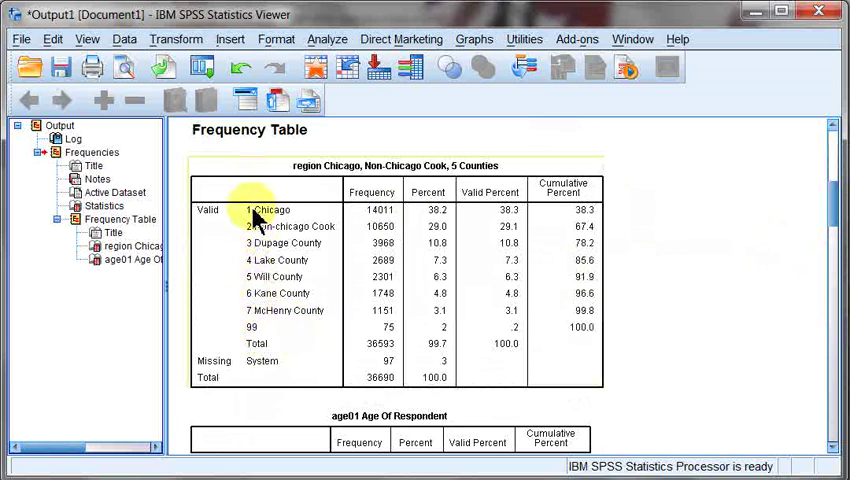
mouse_move(256, 290)
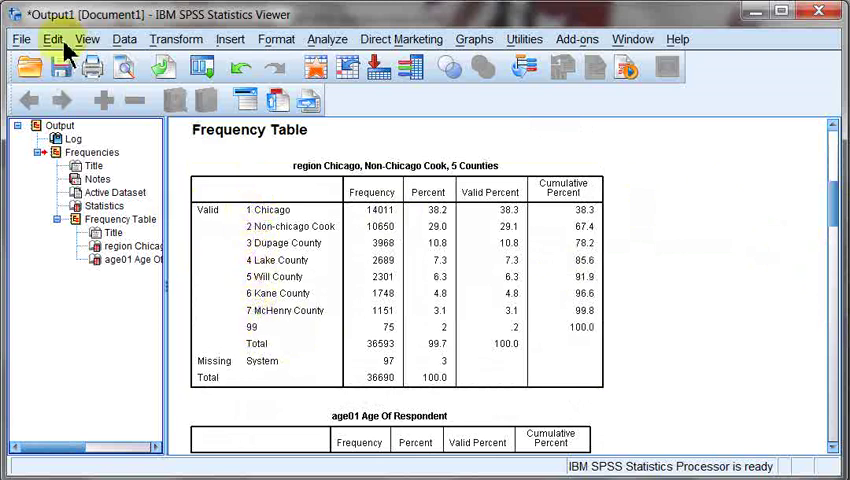
left_click(54, 38)
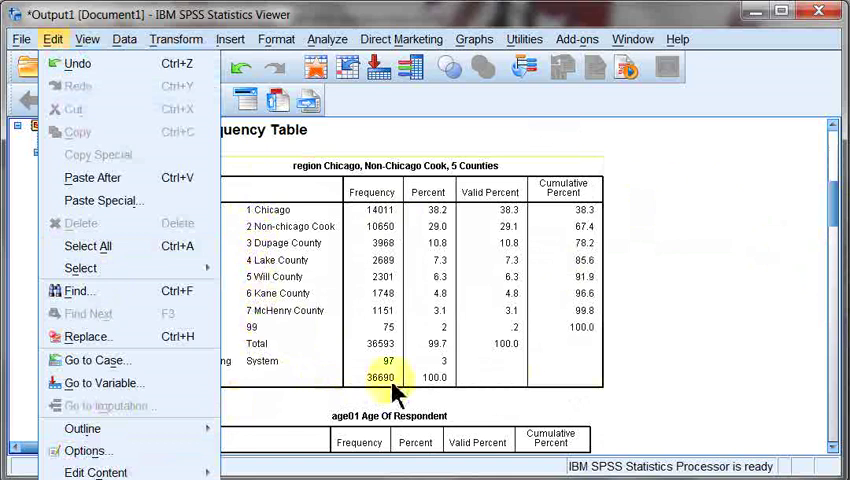
left_click(264, 210)
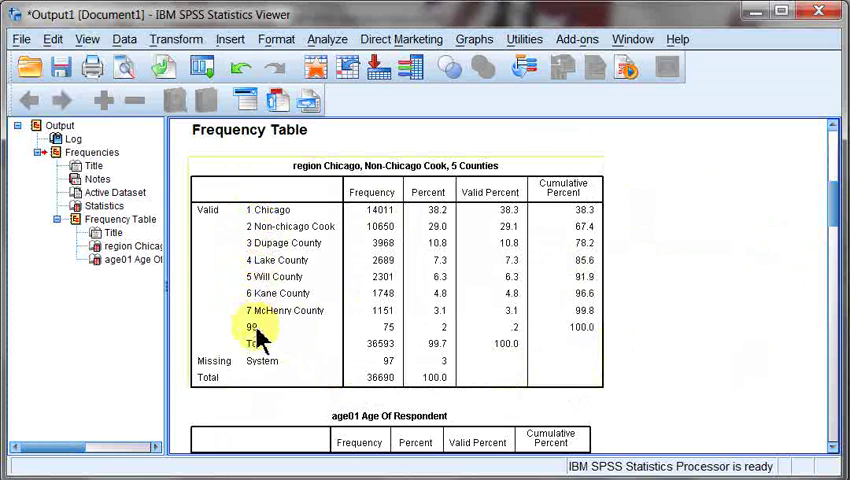
mouse_move(568, 258)
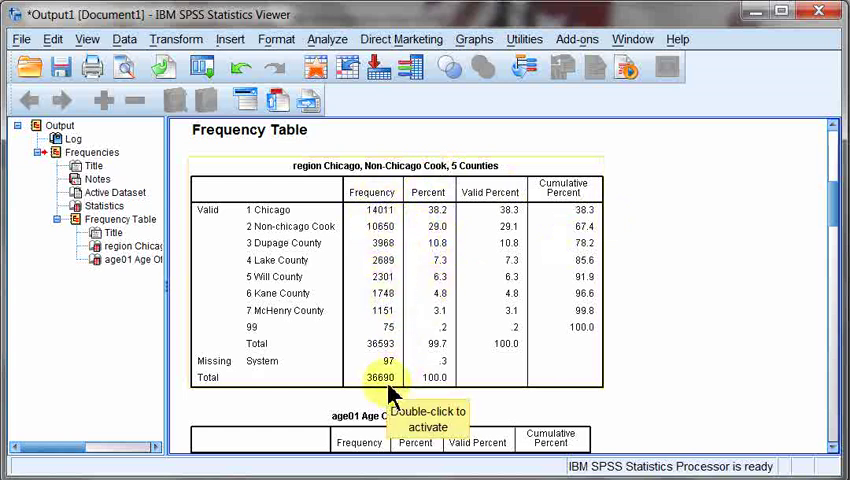
mouse_move(290, 292)
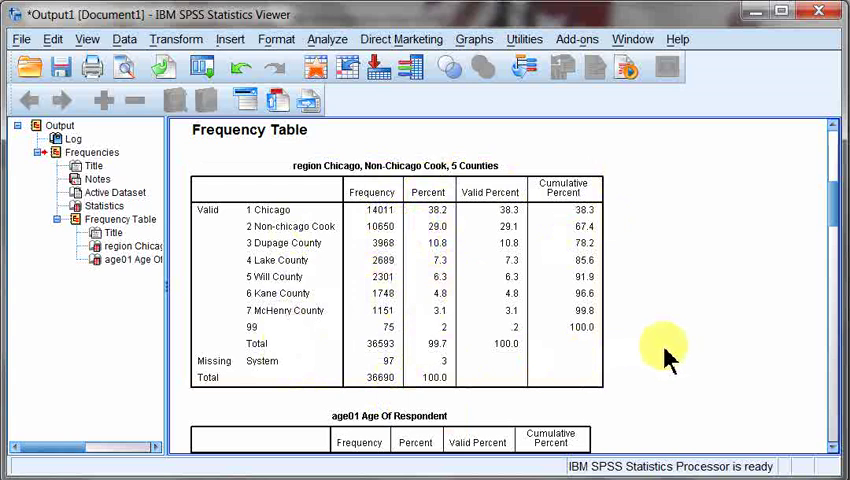
mouse_move(630, 358)
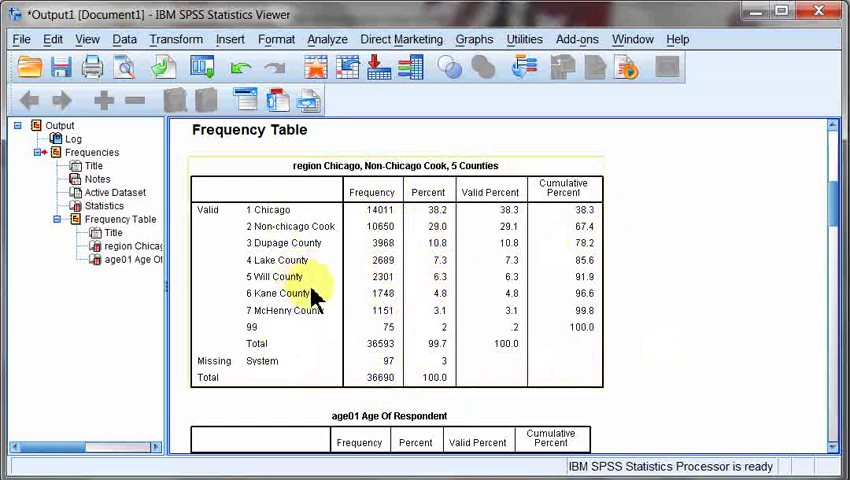
mouse_move(424, 344)
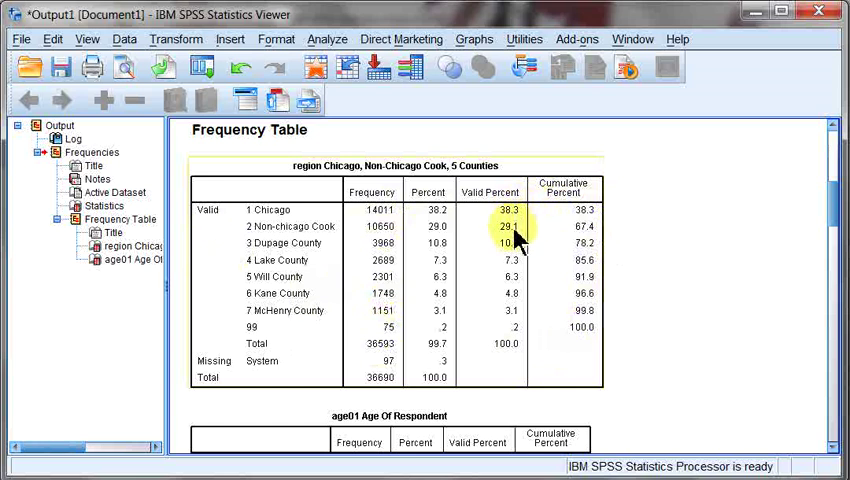
mouse_move(516, 302)
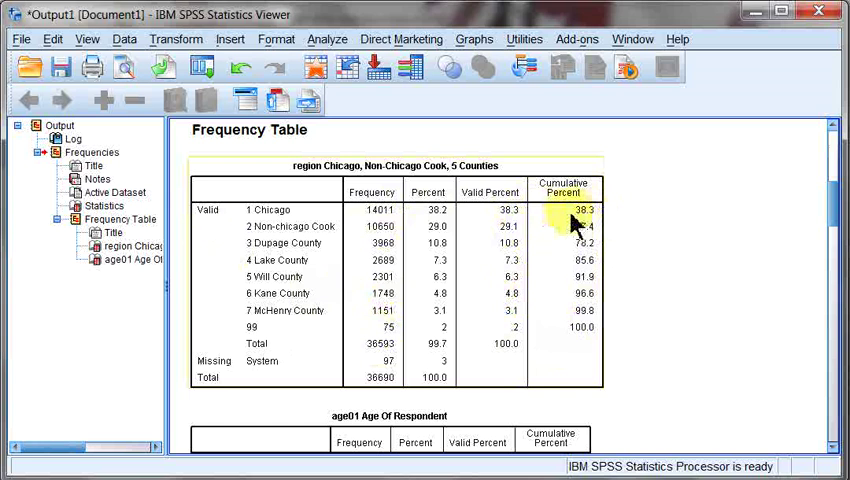
mouse_move(536, 238)
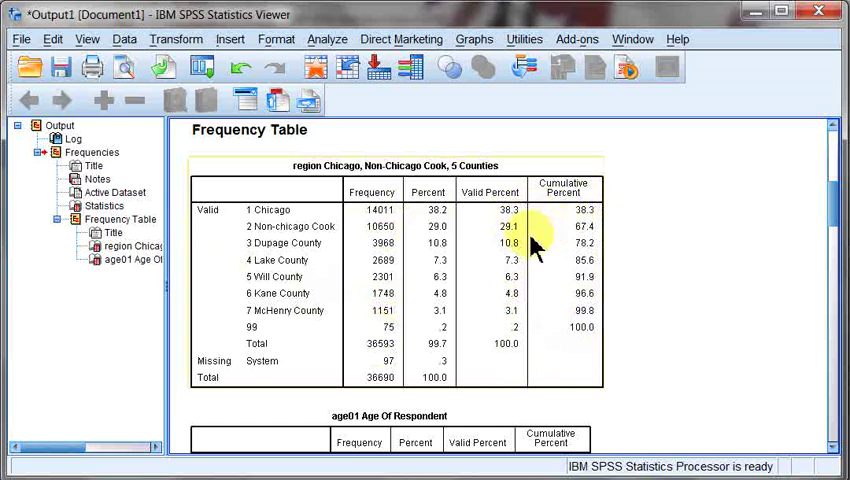
mouse_move(592, 264)
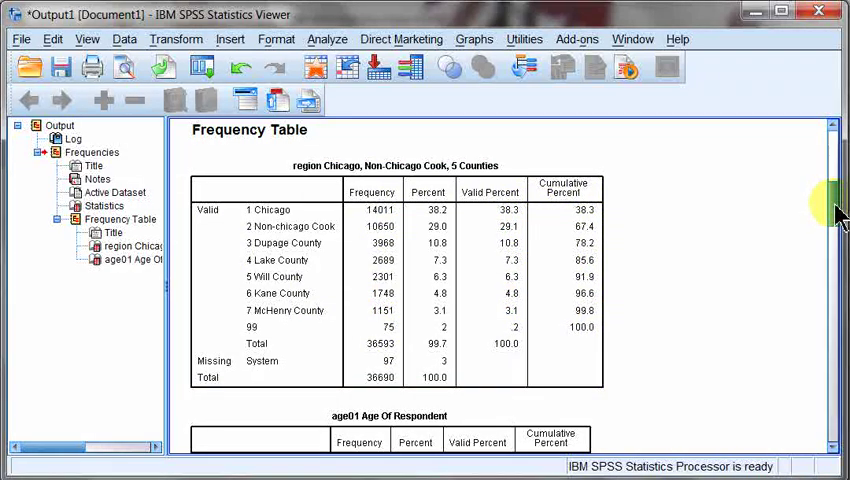
mouse_move(784, 218)
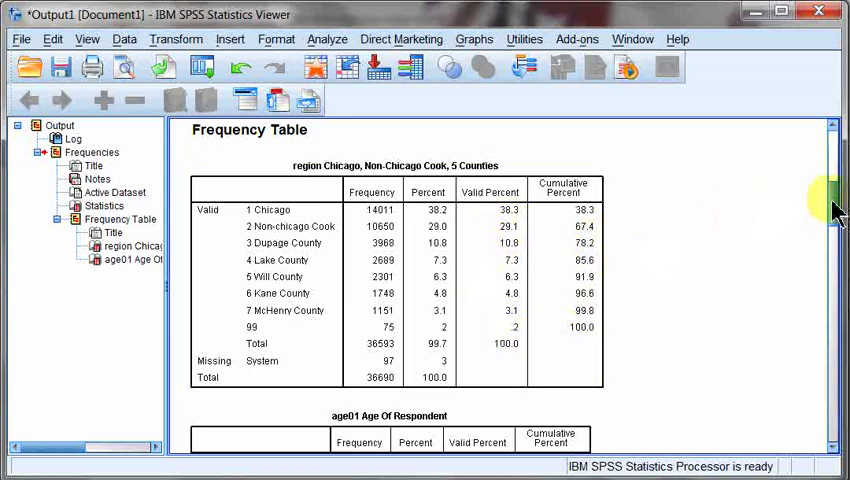
Scroll the Viewer down to the last age rows of the age01 frequency table
scroll("down", 3)
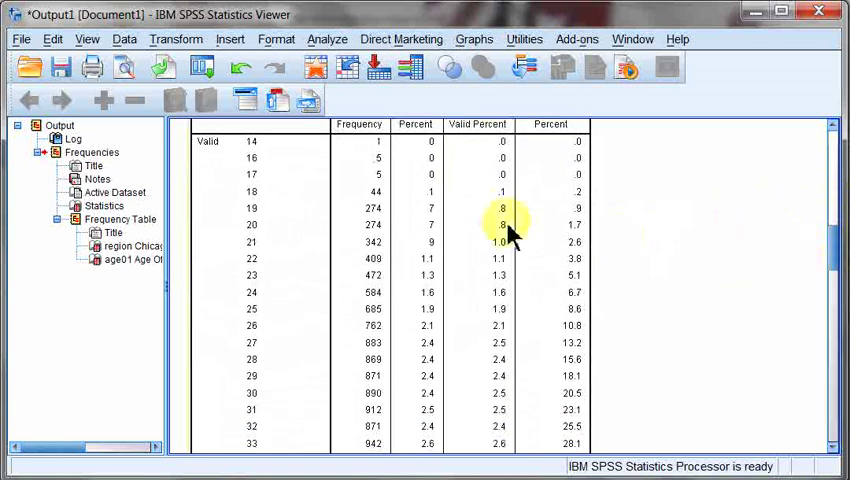
mouse_move(284, 284)
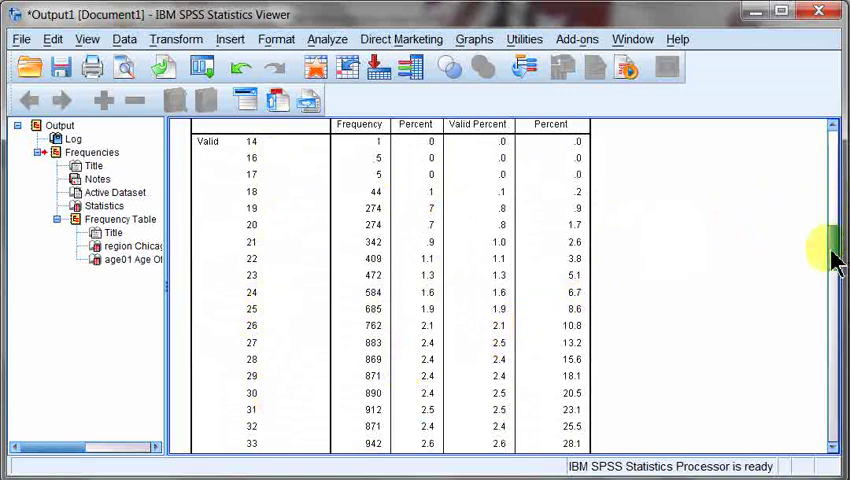
scroll("down", 3)
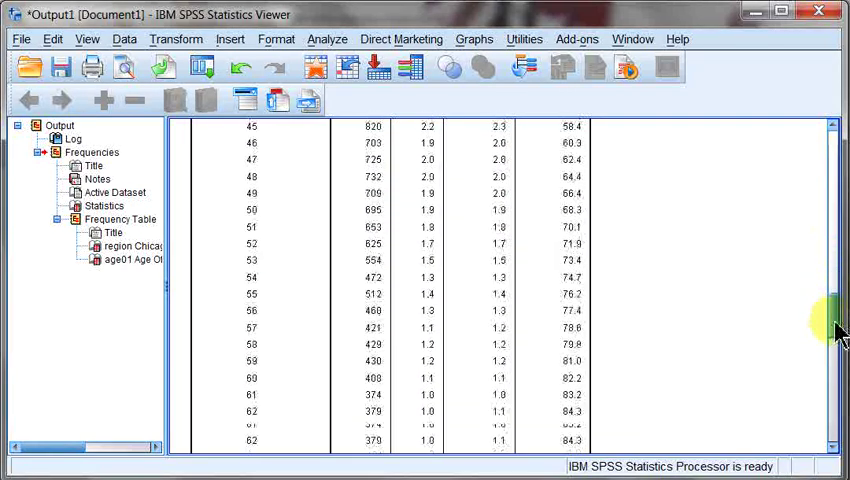
scroll("down", 3)
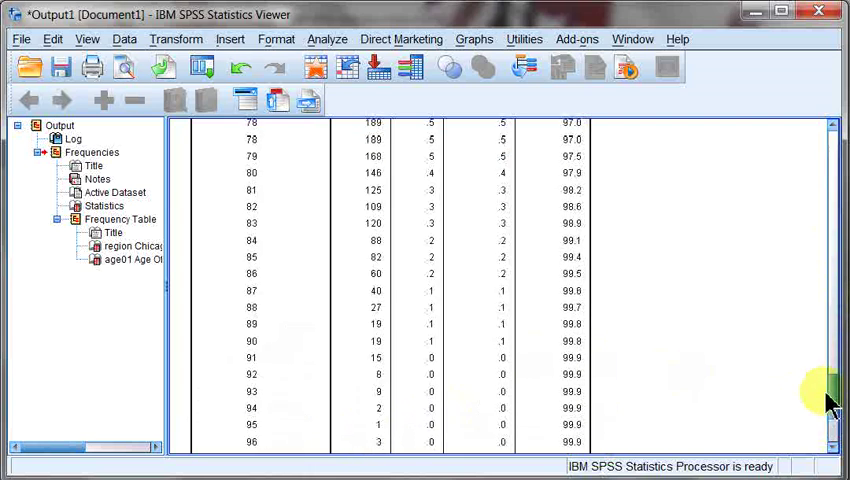
double_click(120, 260)
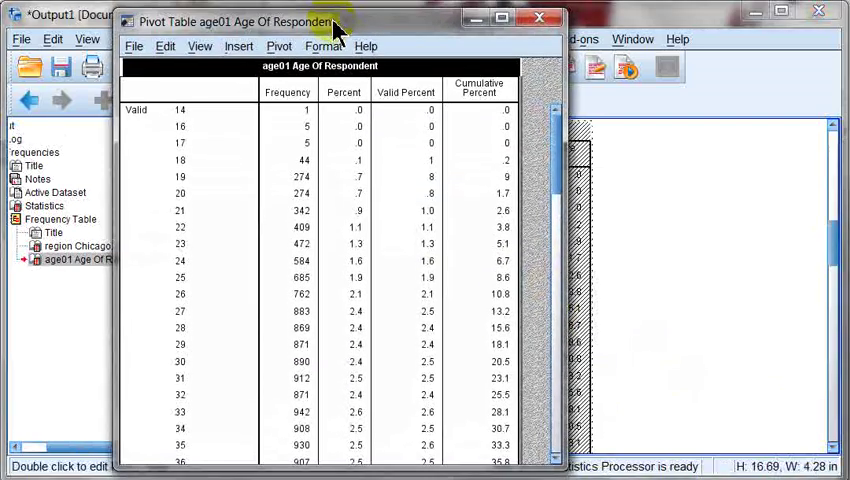
scroll("down", 3)
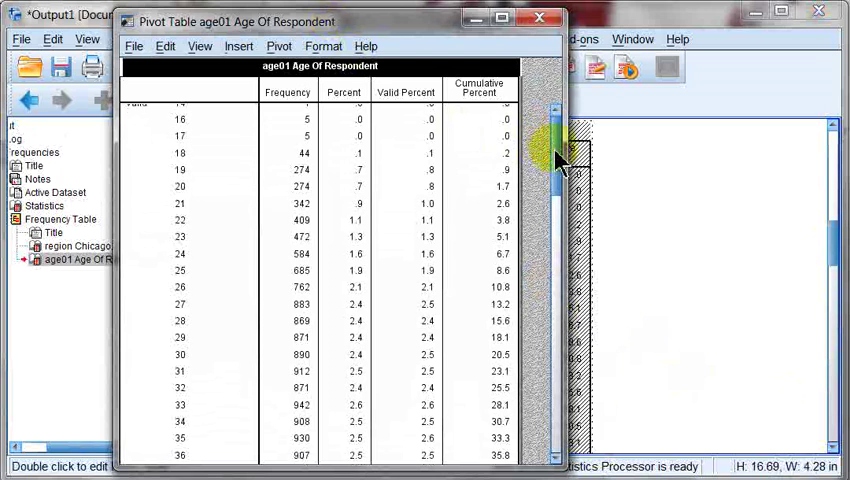
scroll("down", 3)
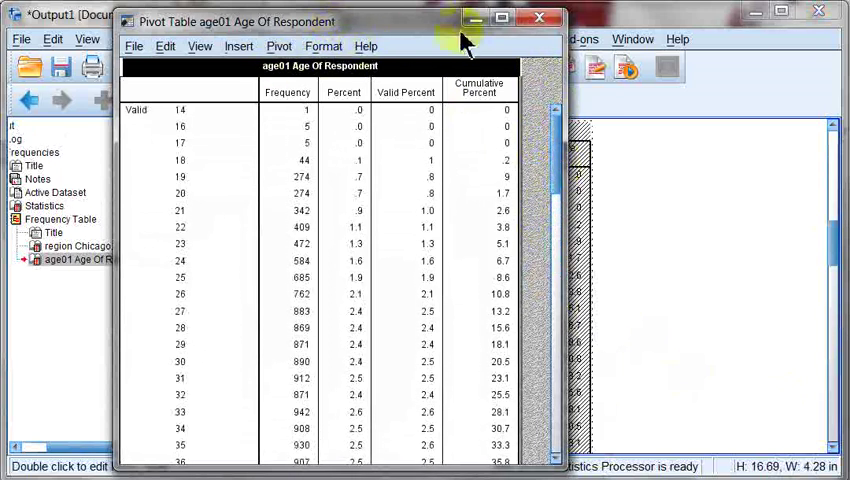
left_click(558, 18)
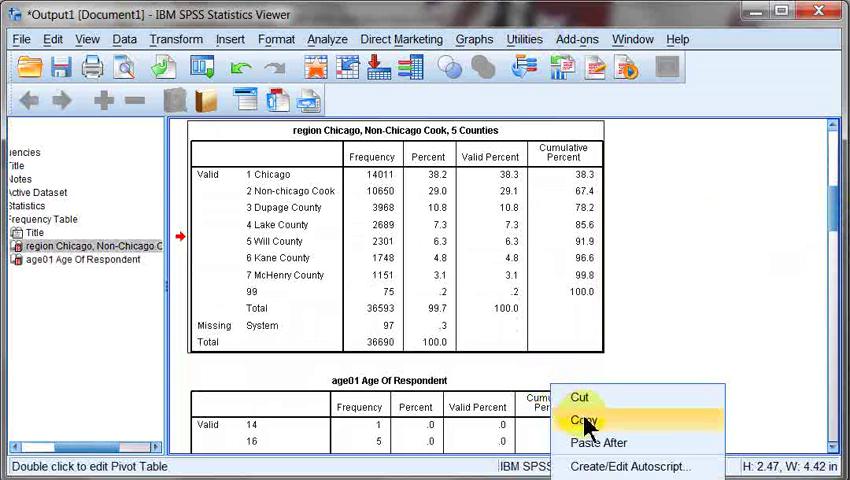
left_click(584, 416)
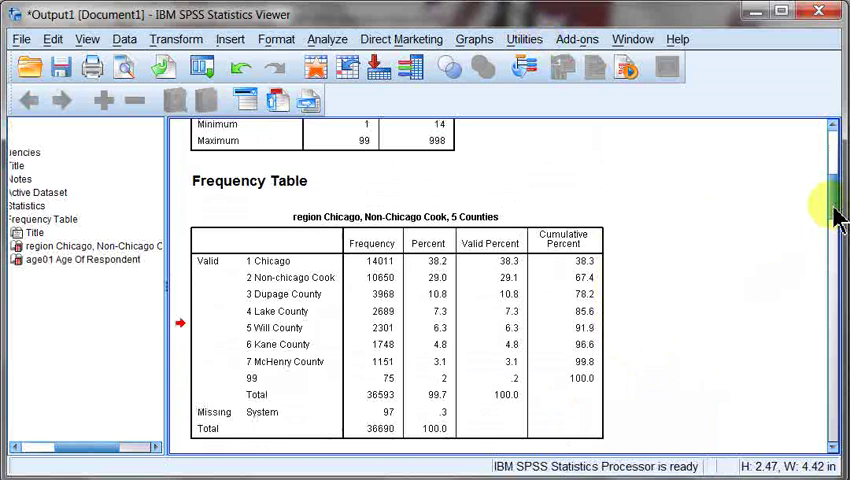
Scroll back to the Statistics table and reopen Analyze > Descriptive Statistics
scroll("down", 3)
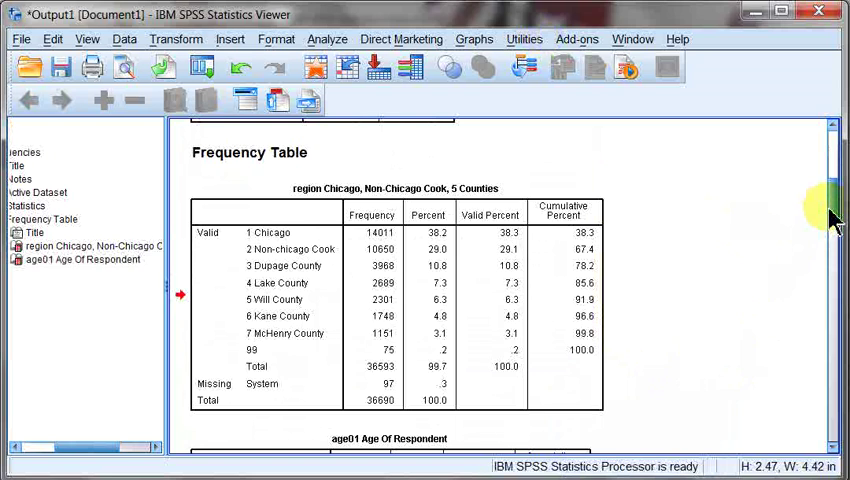
scroll("up", 3)
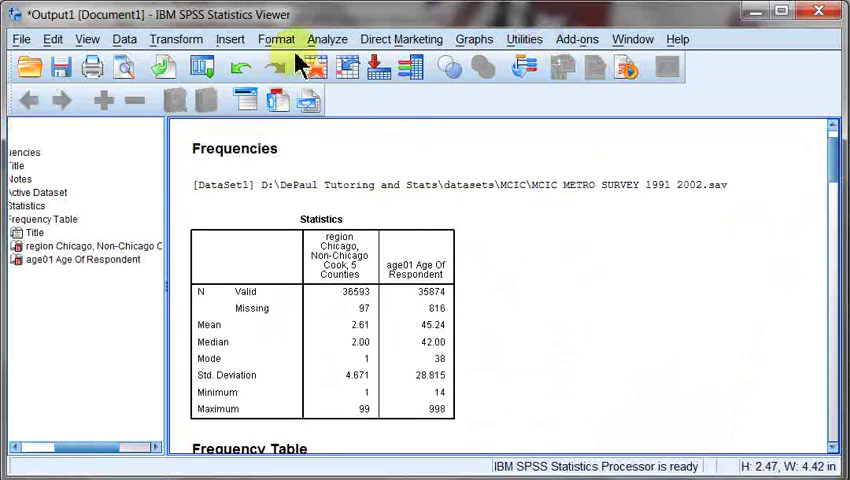
left_click(328, 38)
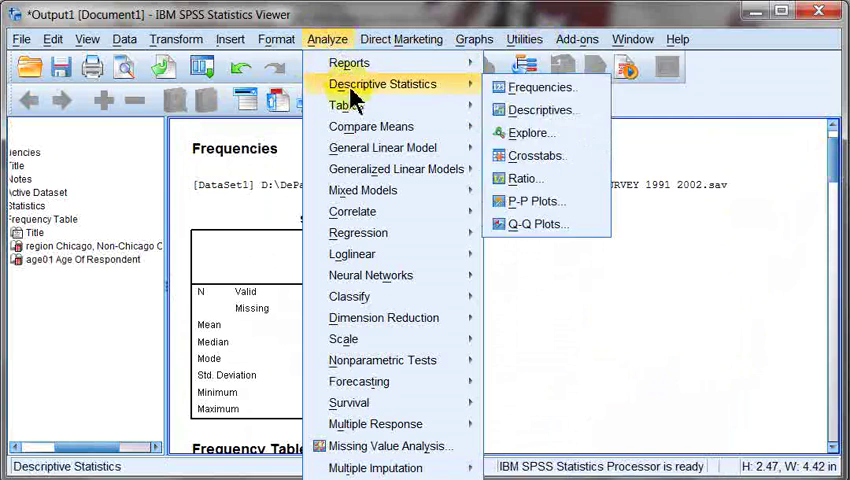
Reopen Frequencies, review its checked Statistics options, then cancel without rerunning
left_click(540, 86)
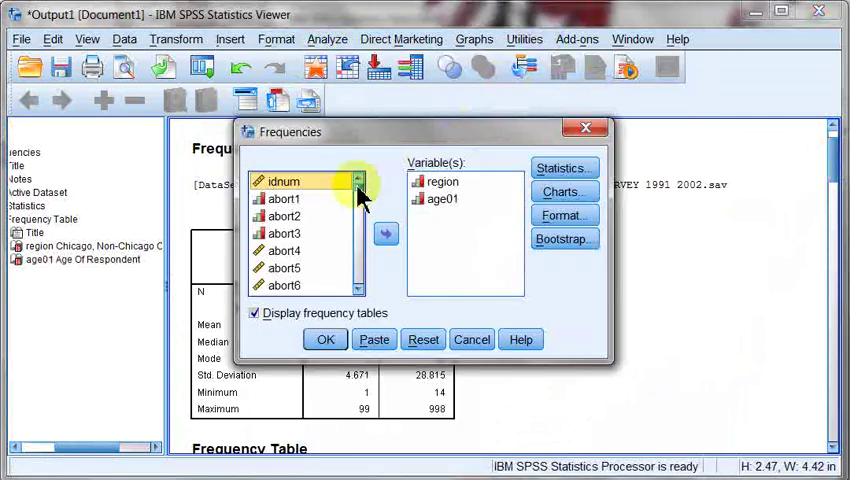
left_click(564, 168)
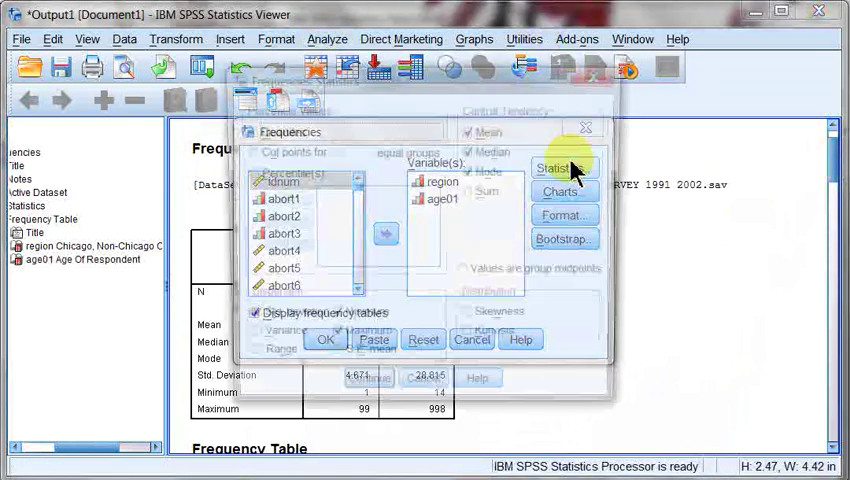
left_click(562, 168)
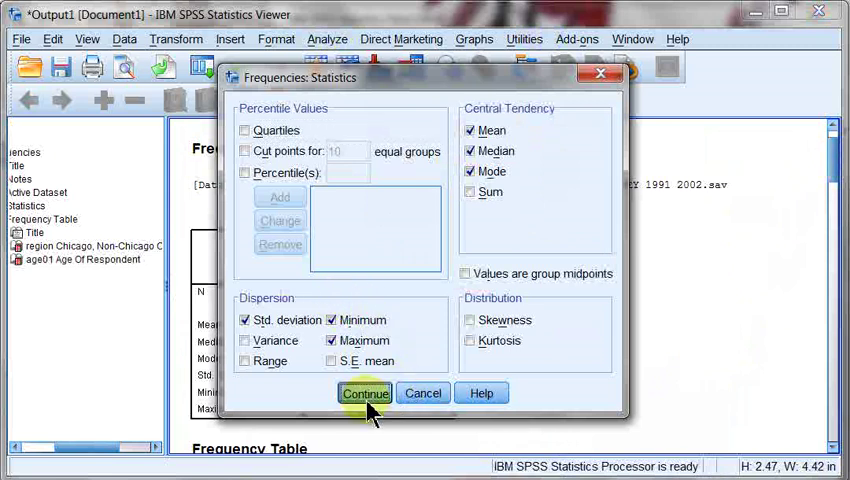
left_click(364, 392)
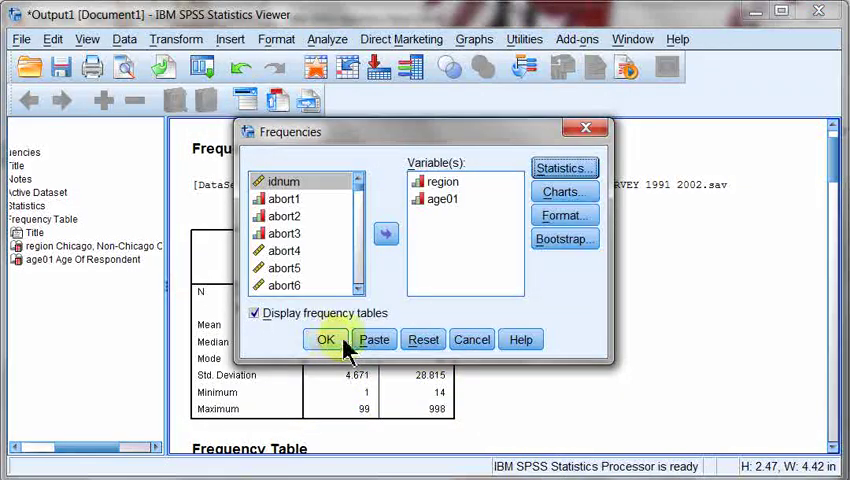
mouse_move(470, 340)
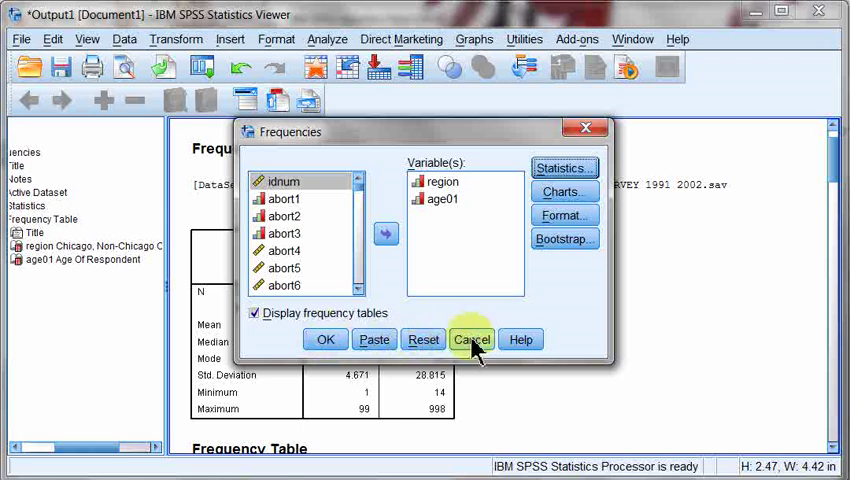
left_click(472, 340)
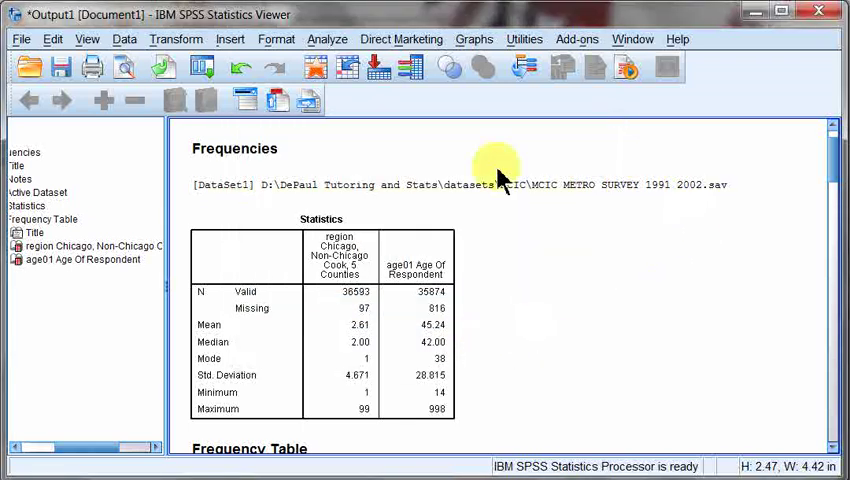